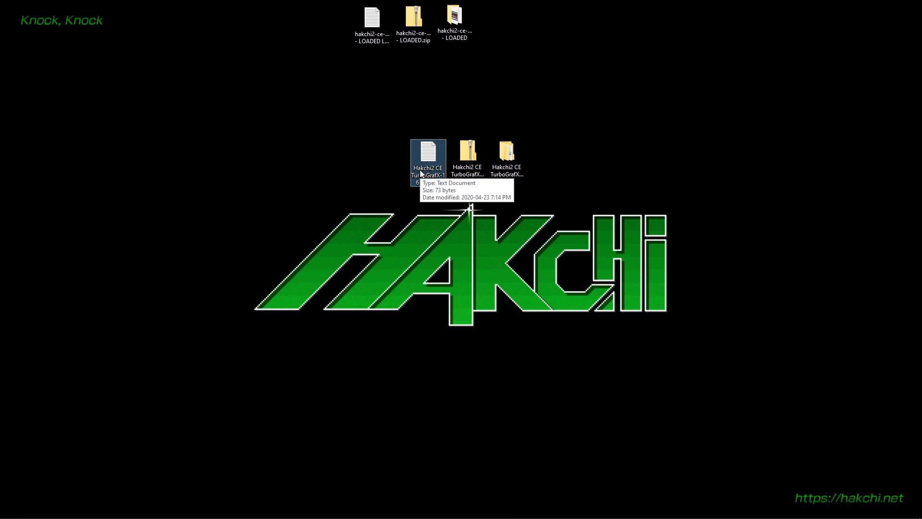
mouse_move(442, 182)
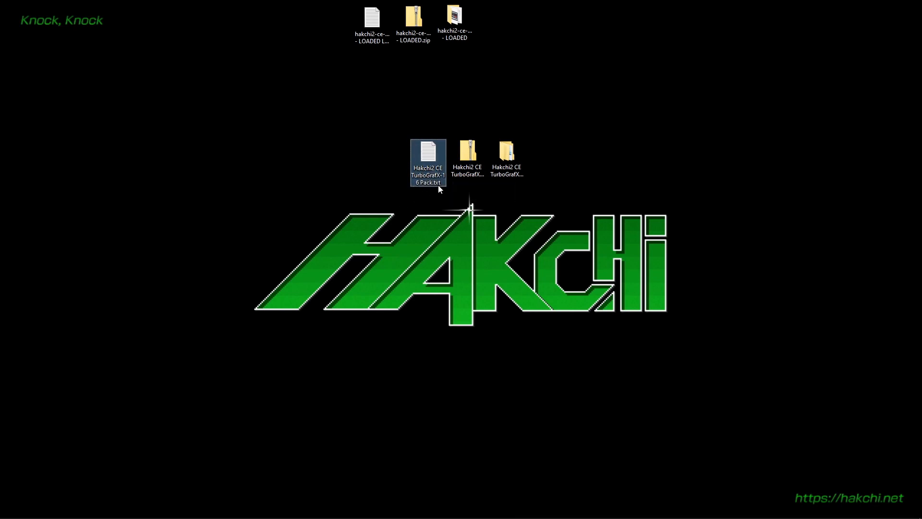
mouse_move(432, 160)
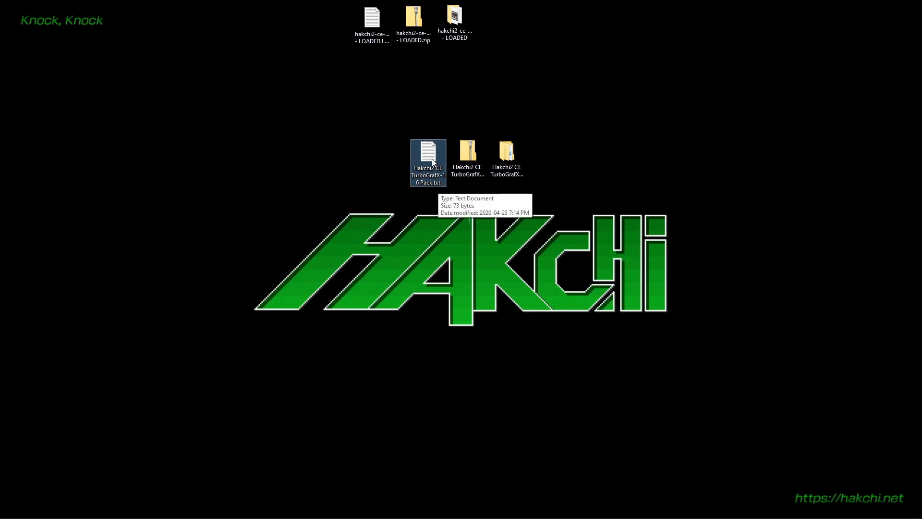
Copy the download link from the TurboGrafX-16 pack note, then close Notepad.
double_click(428, 147)
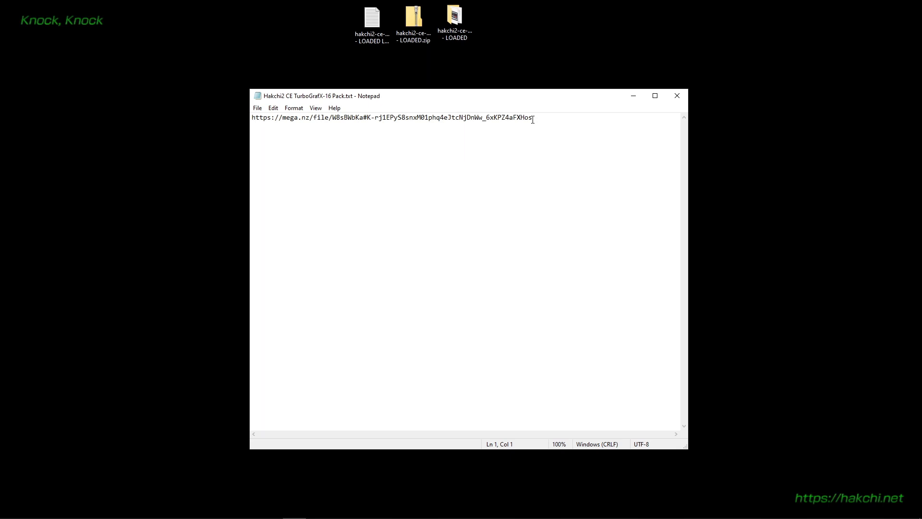
triple_click(391, 117)
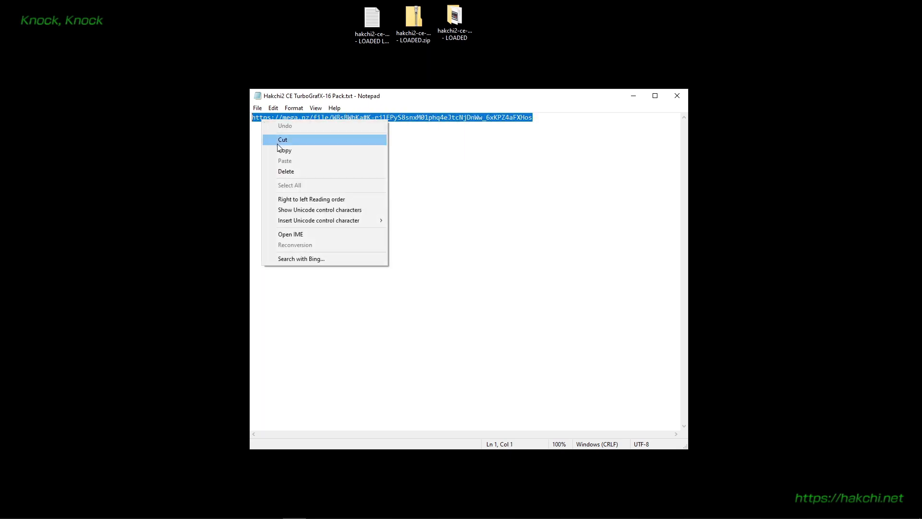
click(285, 150)
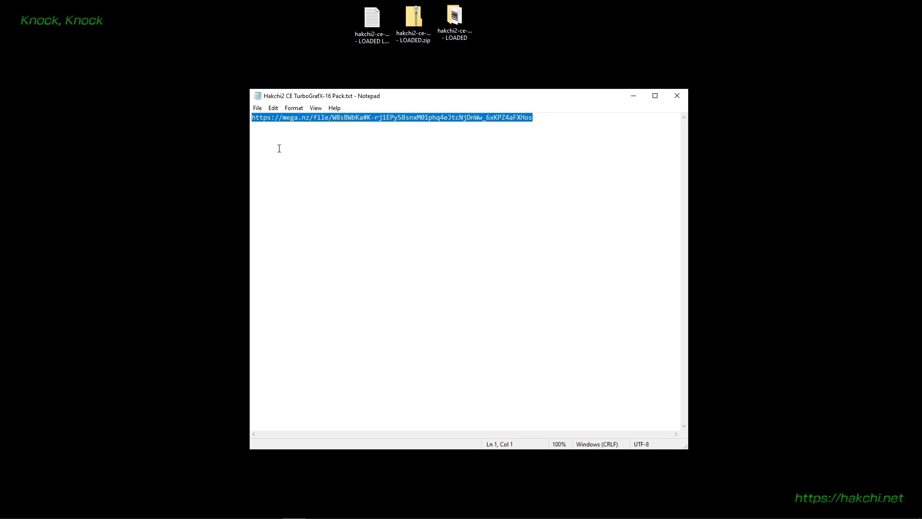
mouse_move(673, 99)
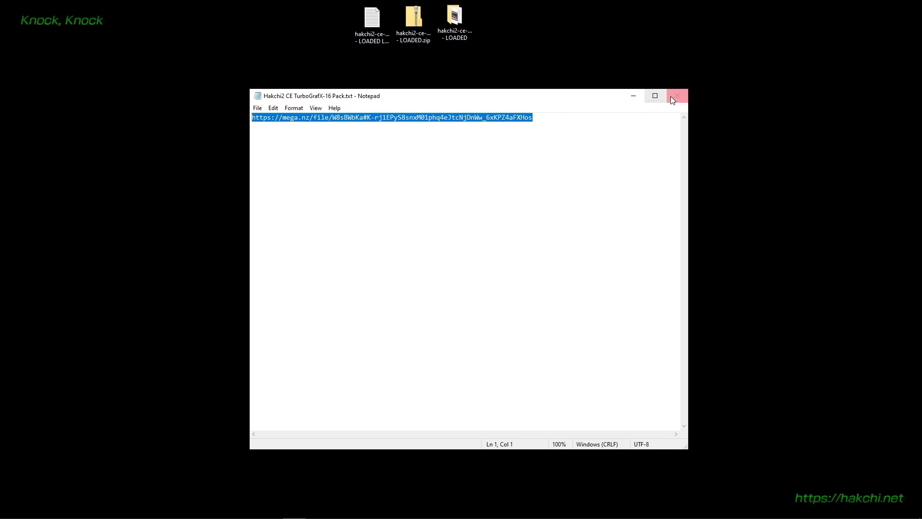
click(677, 96)
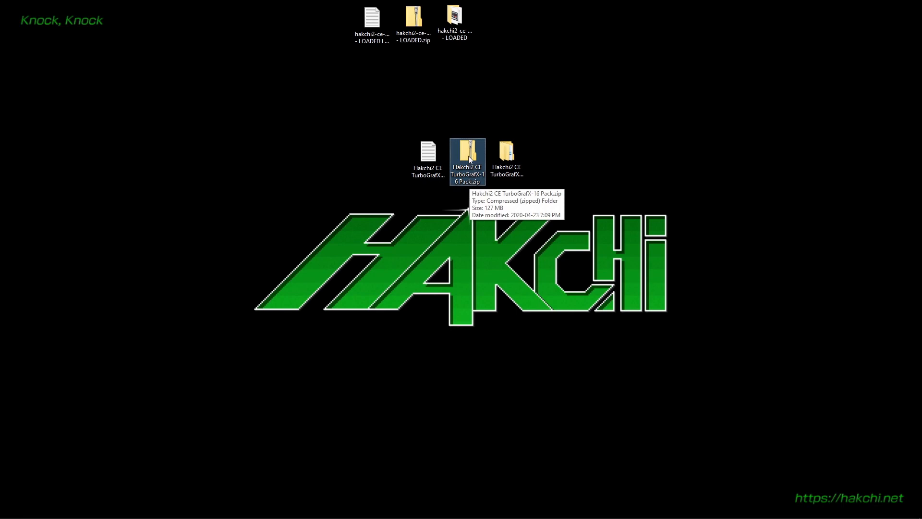
Bring up the extraction options for Hakchi2 CE TurboGrafX-16 Pack.zip on the desktop.
right_click(468, 158)
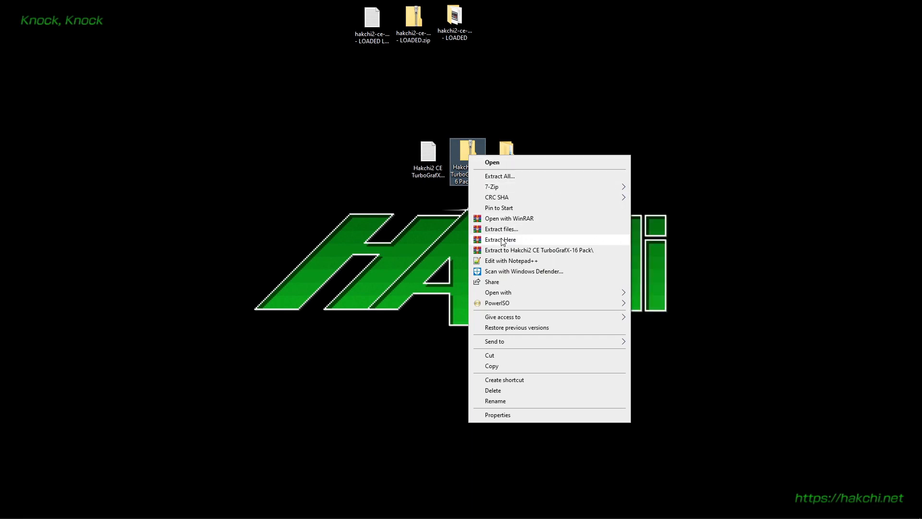
mouse_move(661, 228)
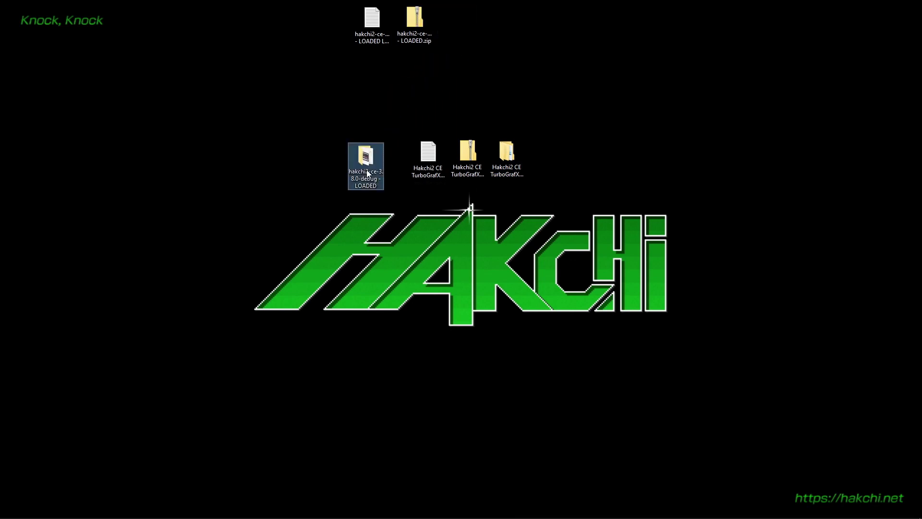
mouse_move(379, 169)
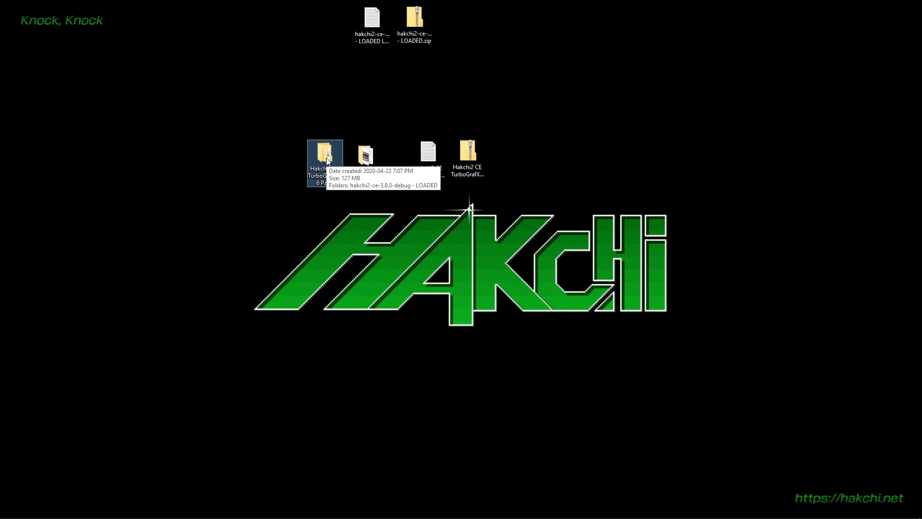
Cut the hakchi2-ce-3.8.0-debug - LOADED folder from the pack and place it on the desktop.
double_click(325, 153)
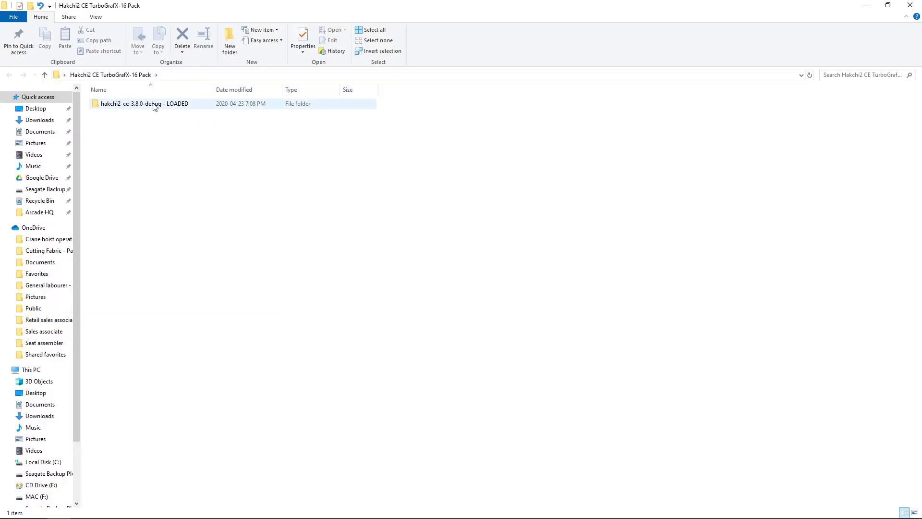
click(144, 104)
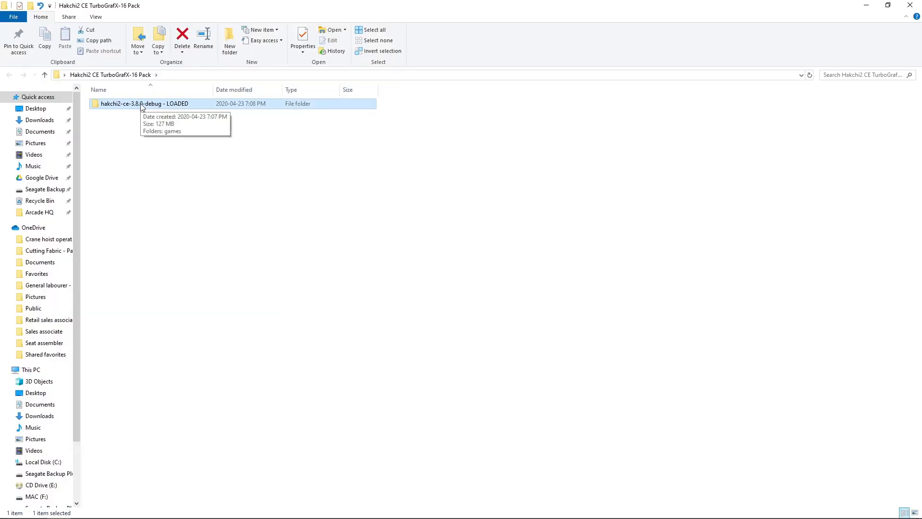
right_click(139, 104)
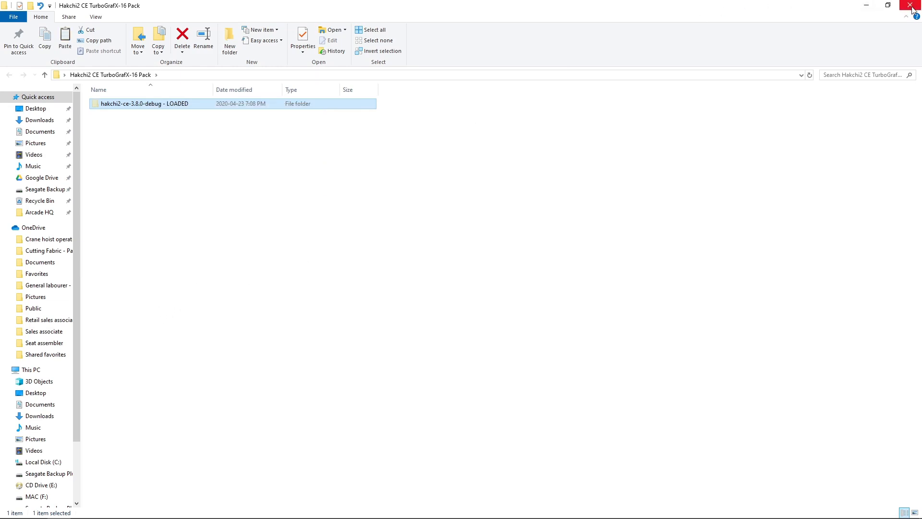
click(908, 5)
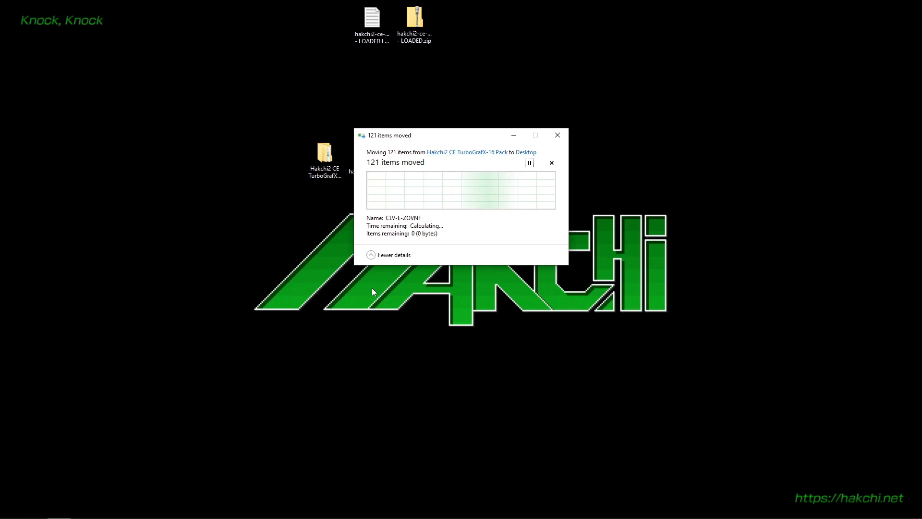
mouse_move(359, 173)
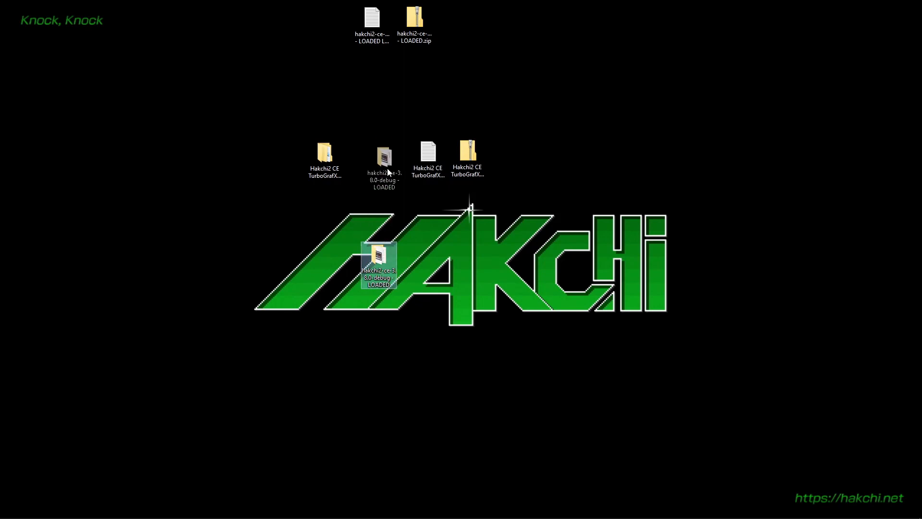
drag(378, 267, 383, 155)
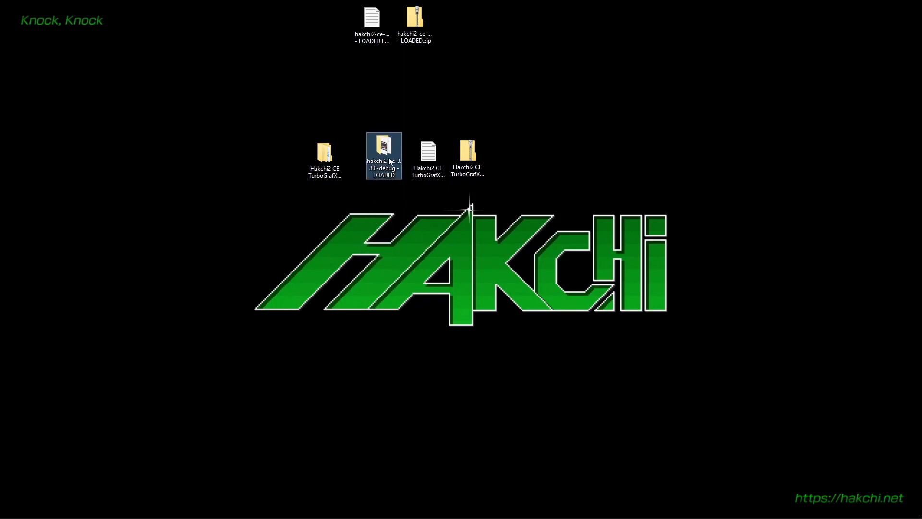
Launch hakchi.exe from the LOADED folder and view Aero Blasters and Air Zonk details.
double_click(384, 151)
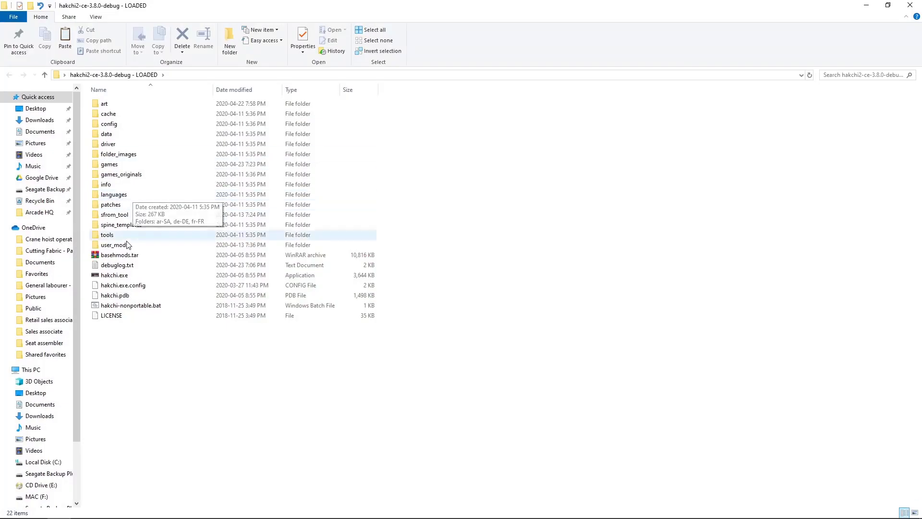
double_click(114, 275)
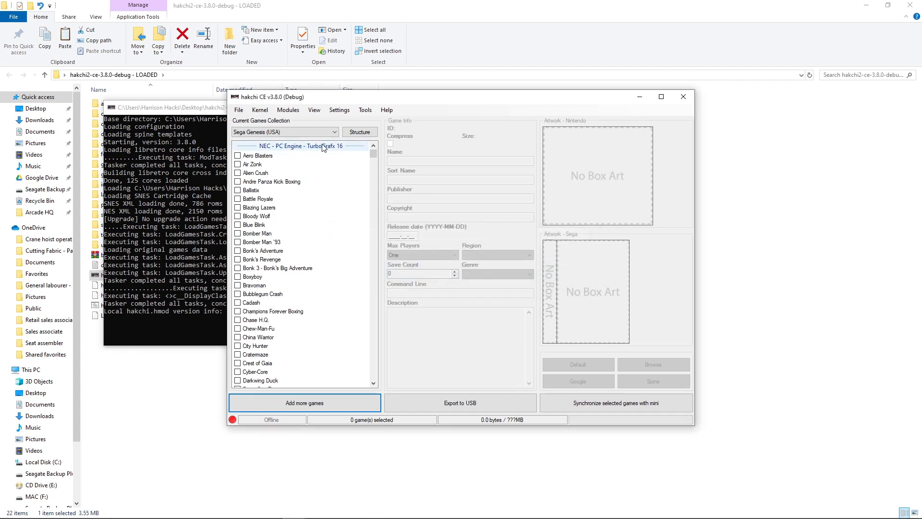
click(258, 155)
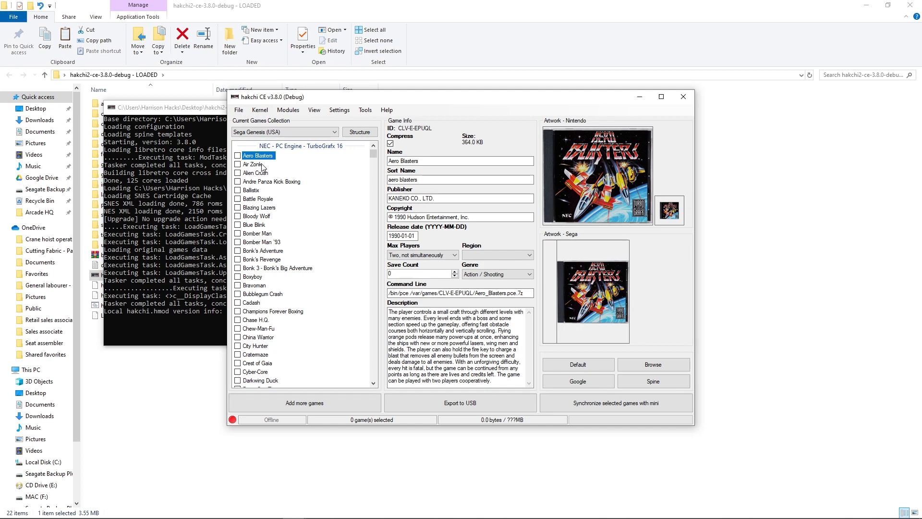
mouse_move(261, 167)
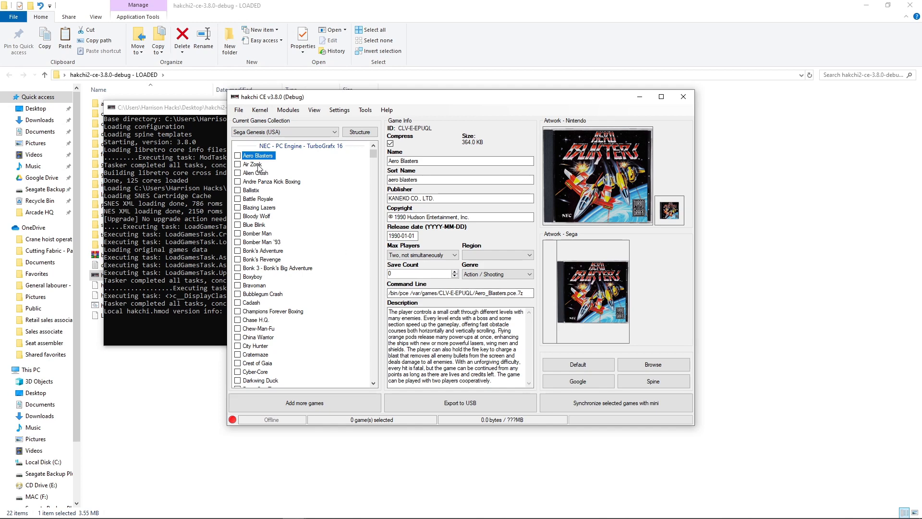
mouse_move(423, 90)
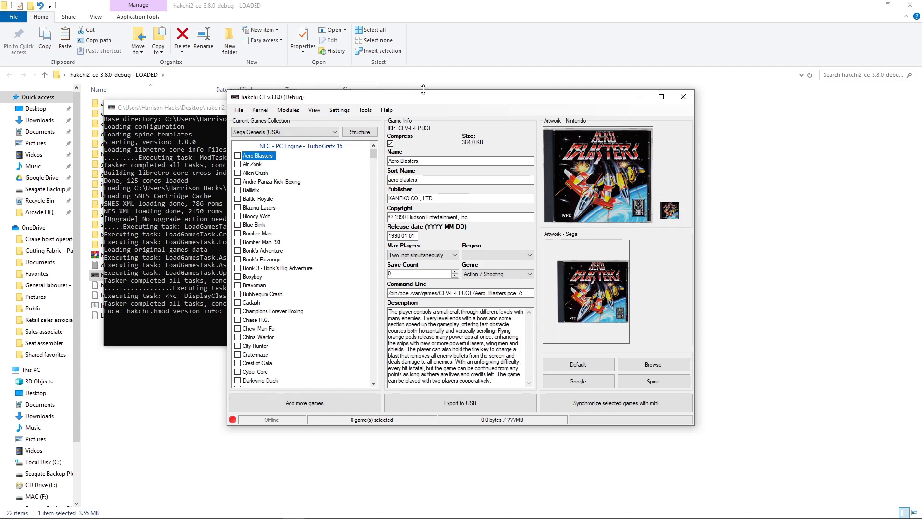
mouse_move(420, 101)
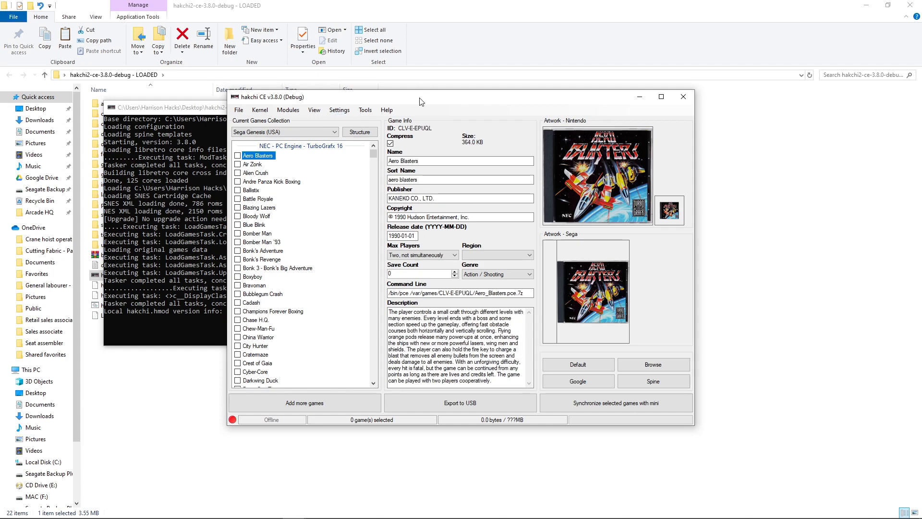
click(252, 163)
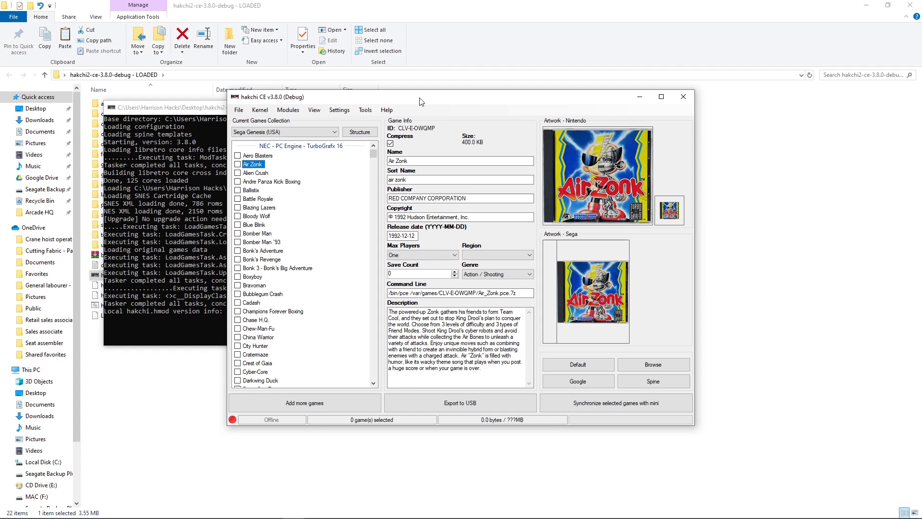
click(257, 172)
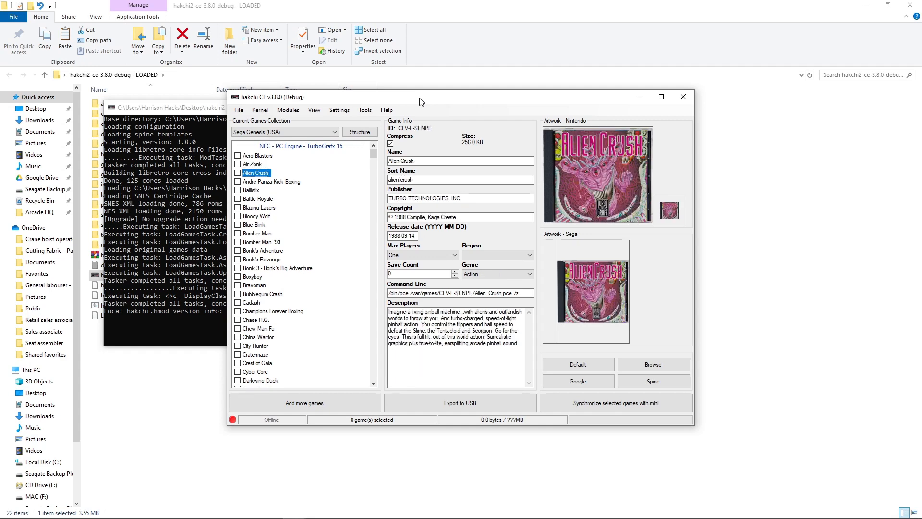
click(260, 199)
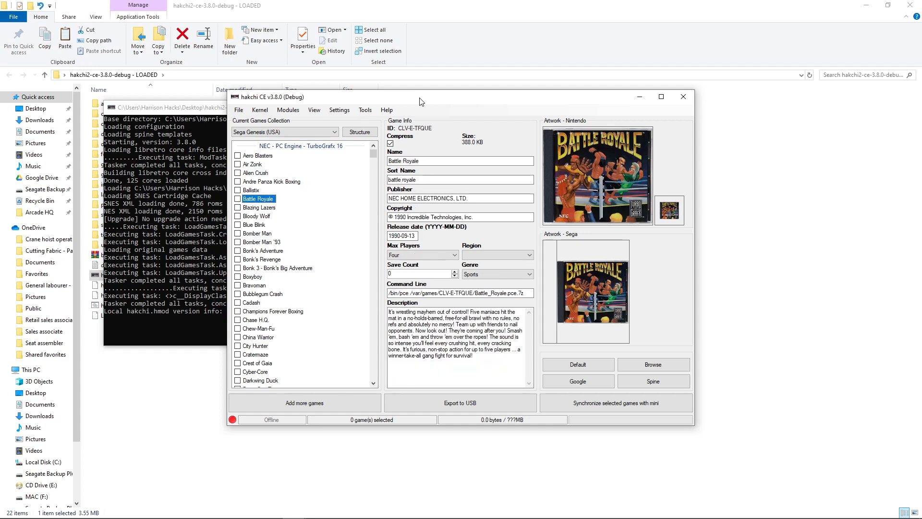
click(255, 224)
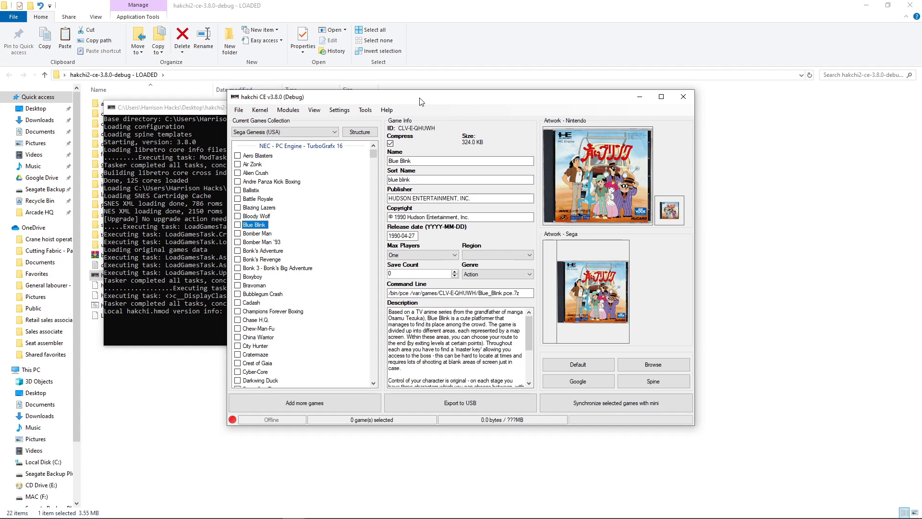
click(263, 241)
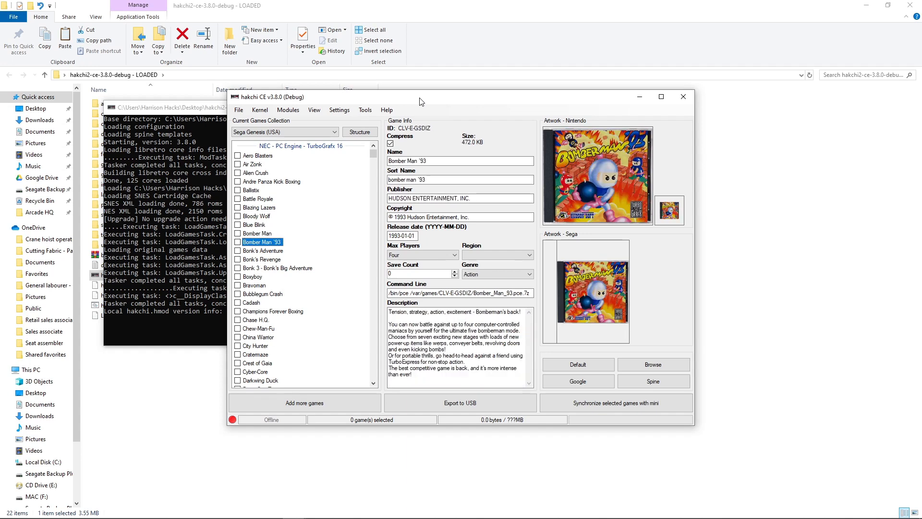
click(263, 259)
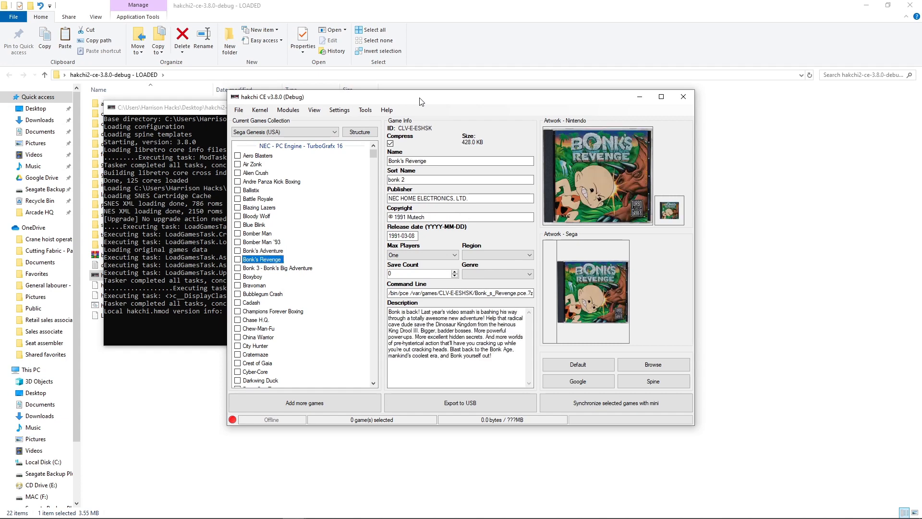
click(278, 267)
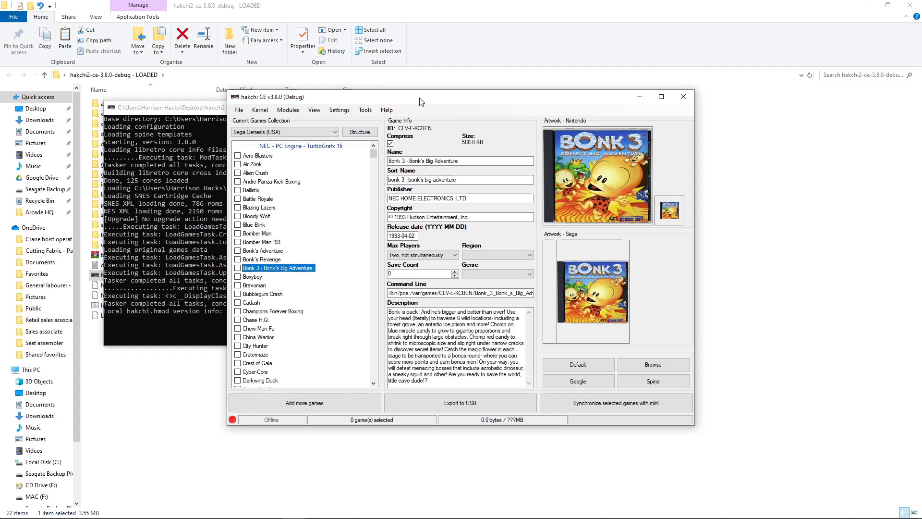
click(263, 250)
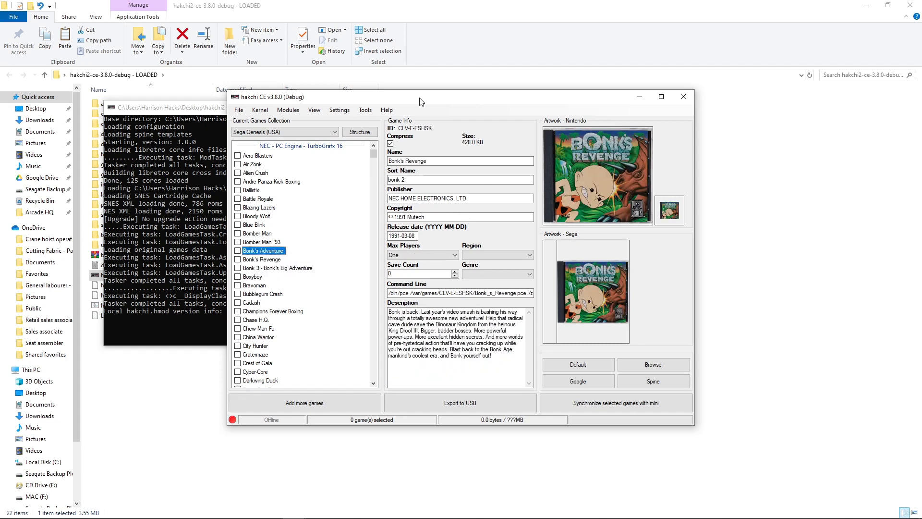
click(278, 268)
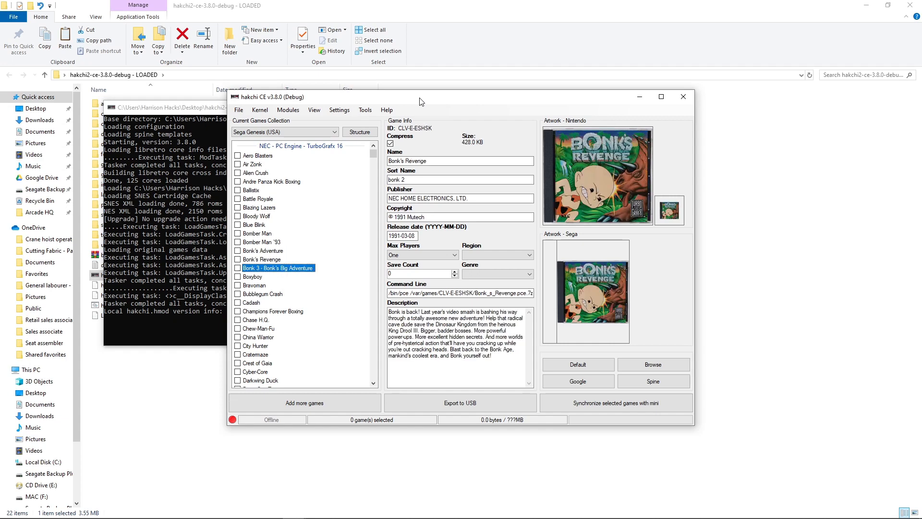
click(254, 277)
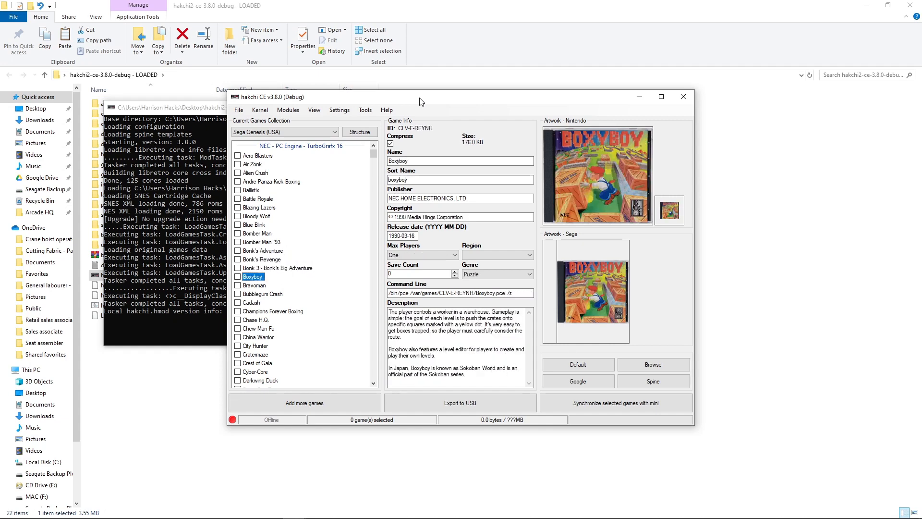
click(263, 294)
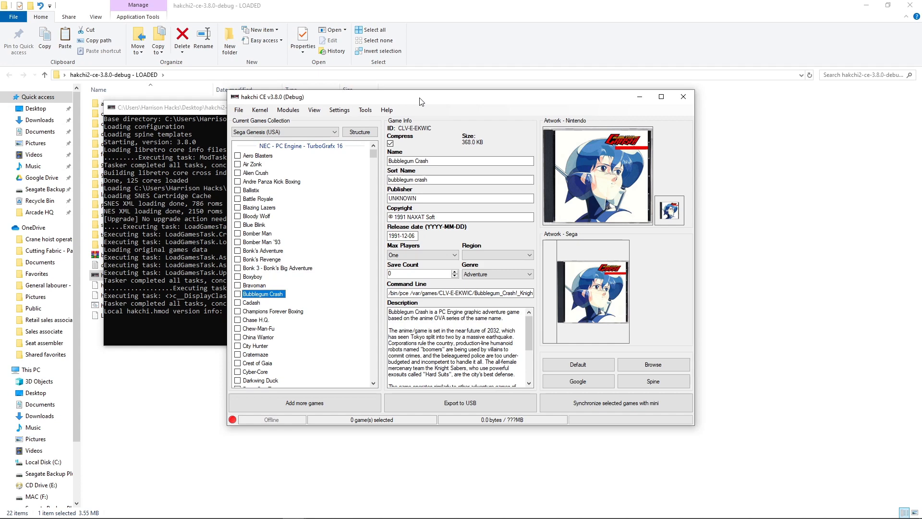
click(273, 311)
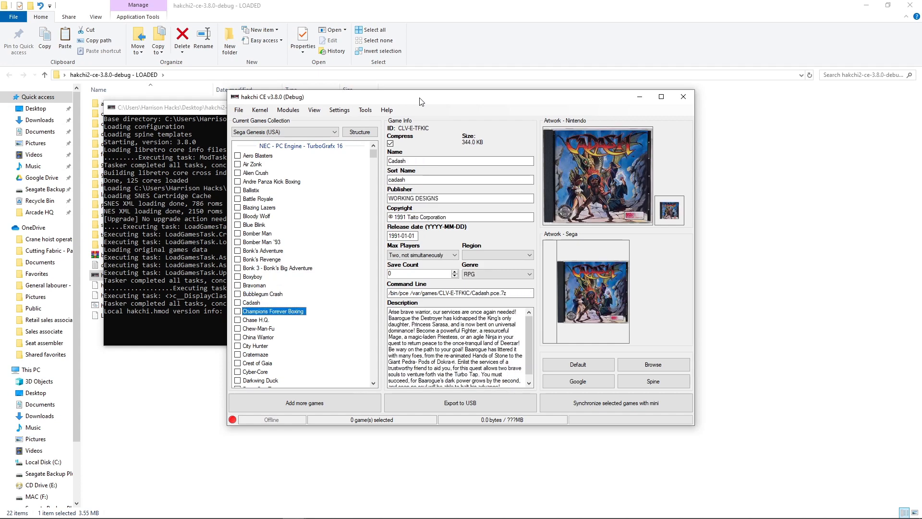
click(255, 346)
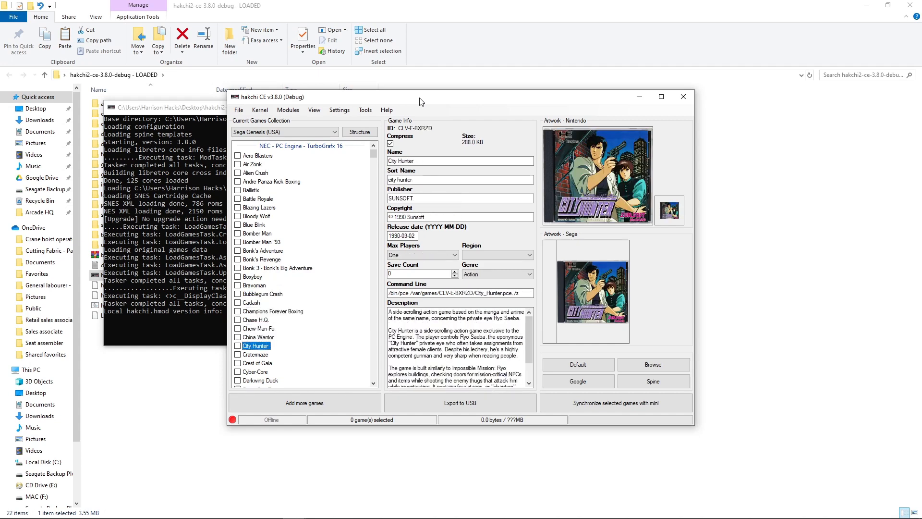
click(256, 353)
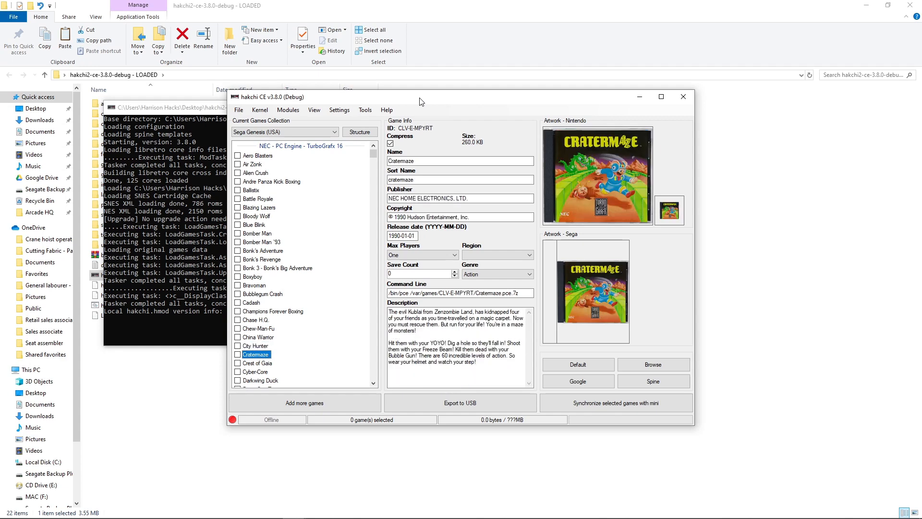
click(259, 362)
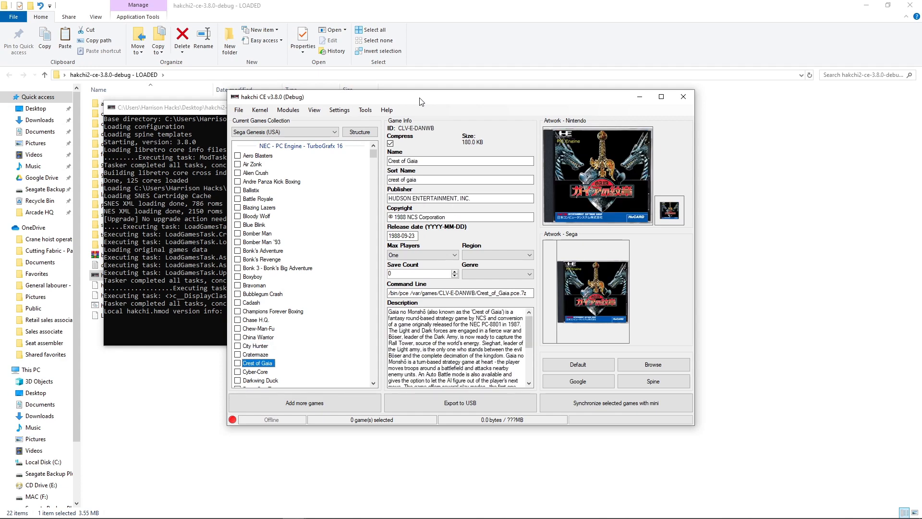
click(257, 371)
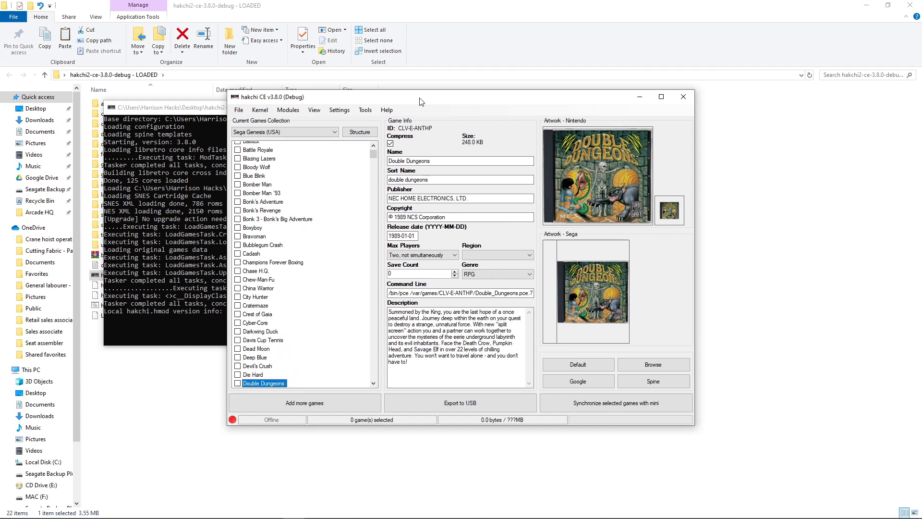
click(253, 374)
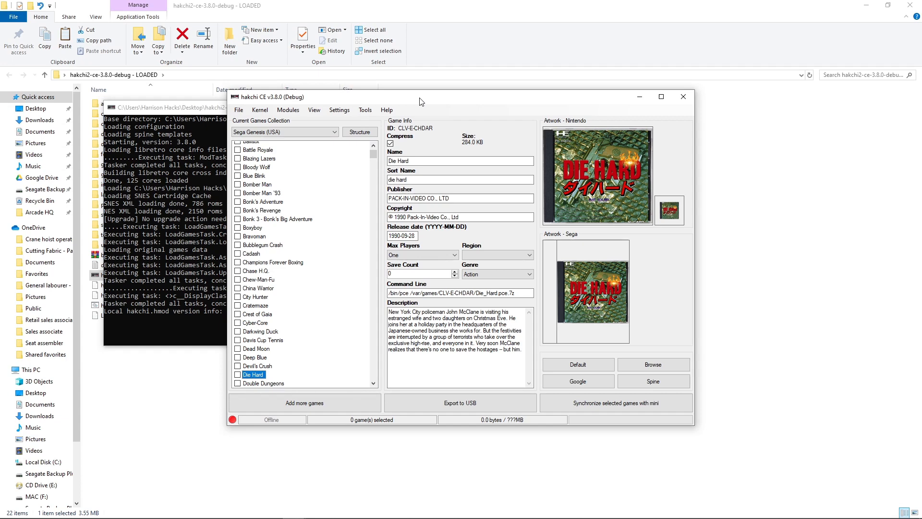
click(256, 383)
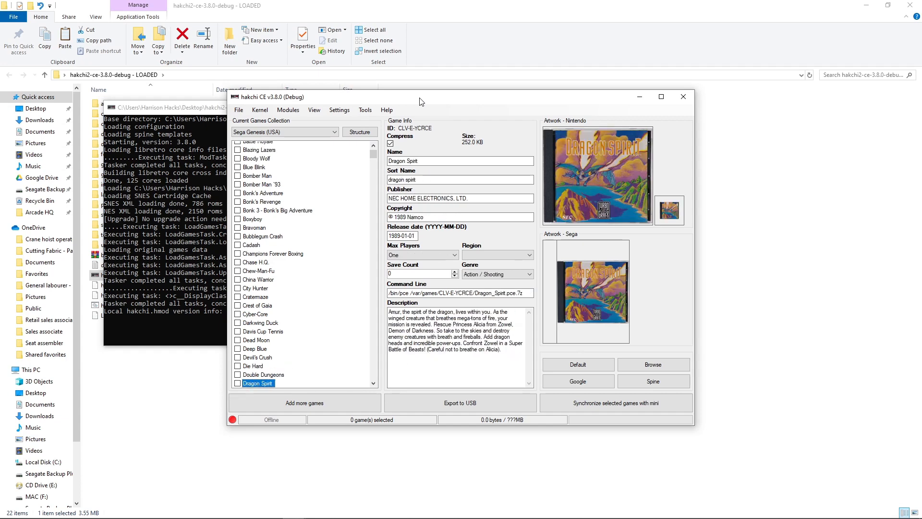
click(289, 383)
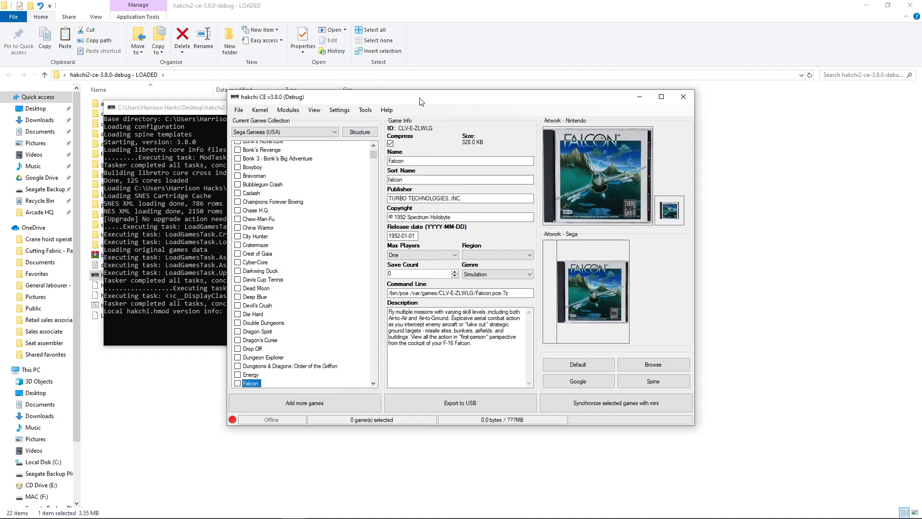
click(251, 374)
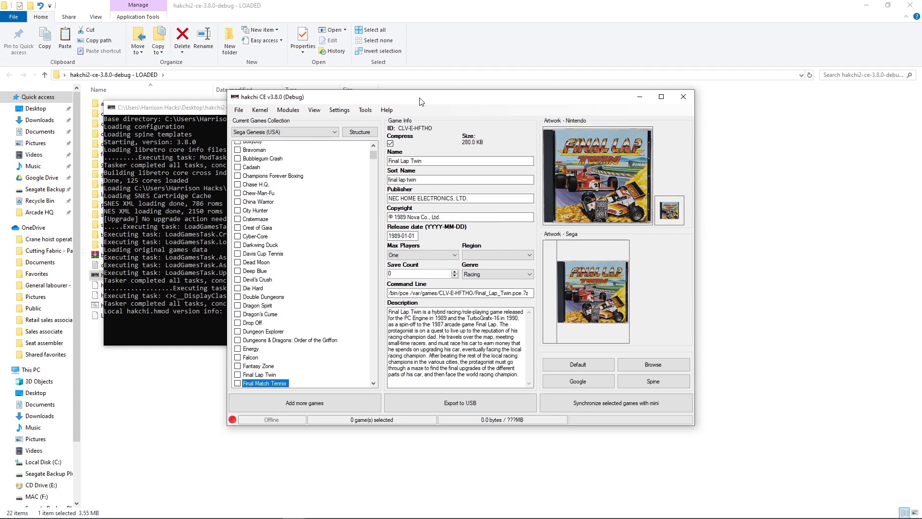
click(265, 383)
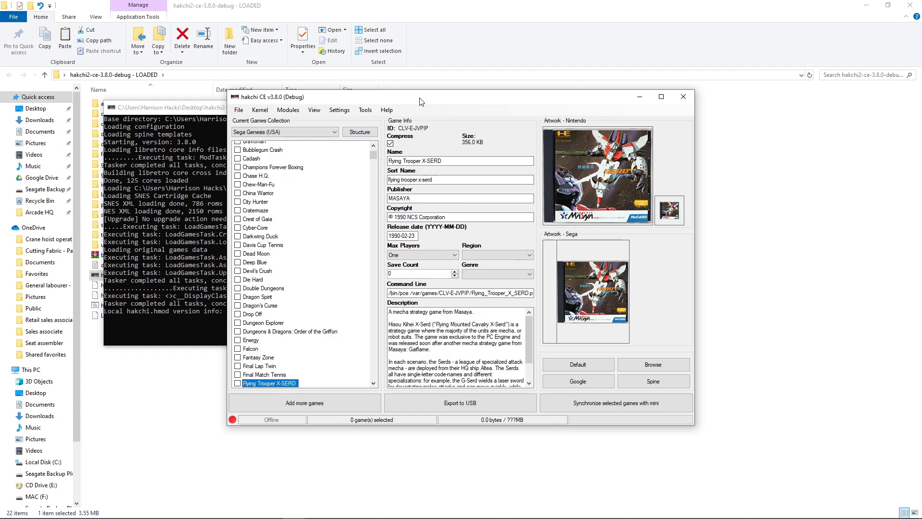
click(258, 383)
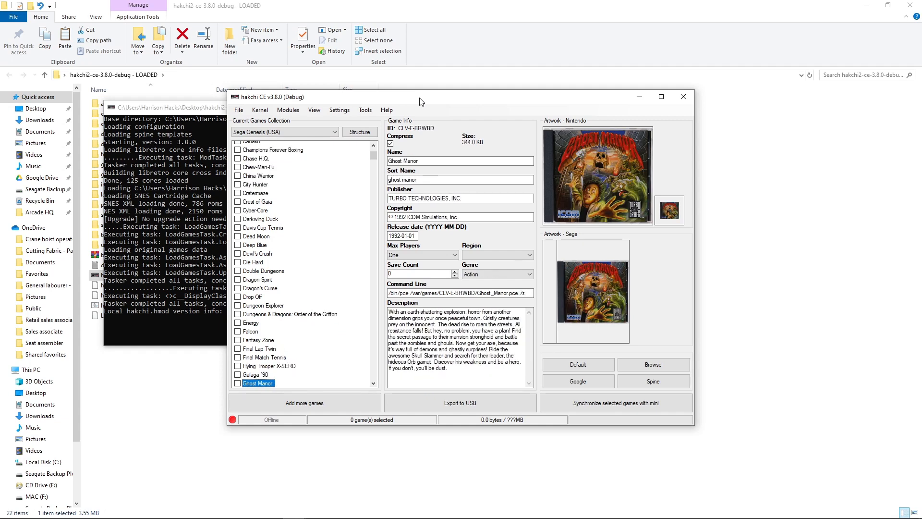
click(258, 383)
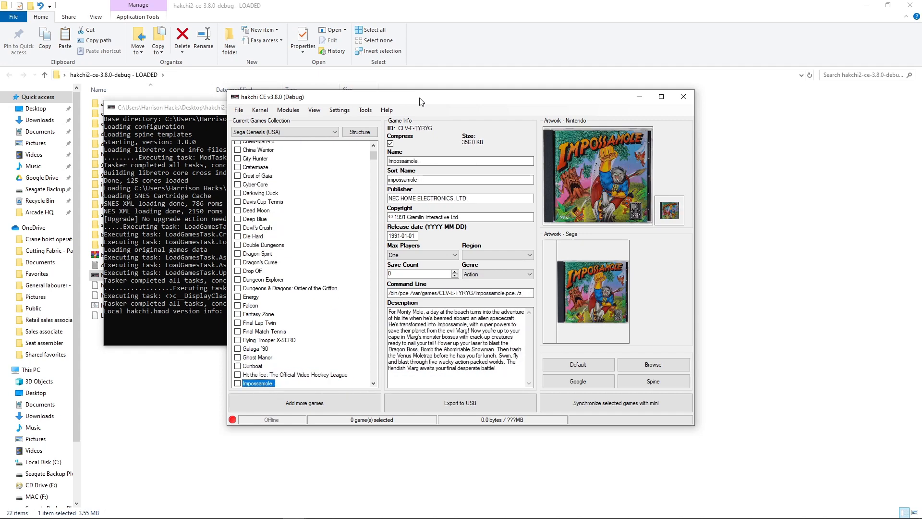
click(277, 383)
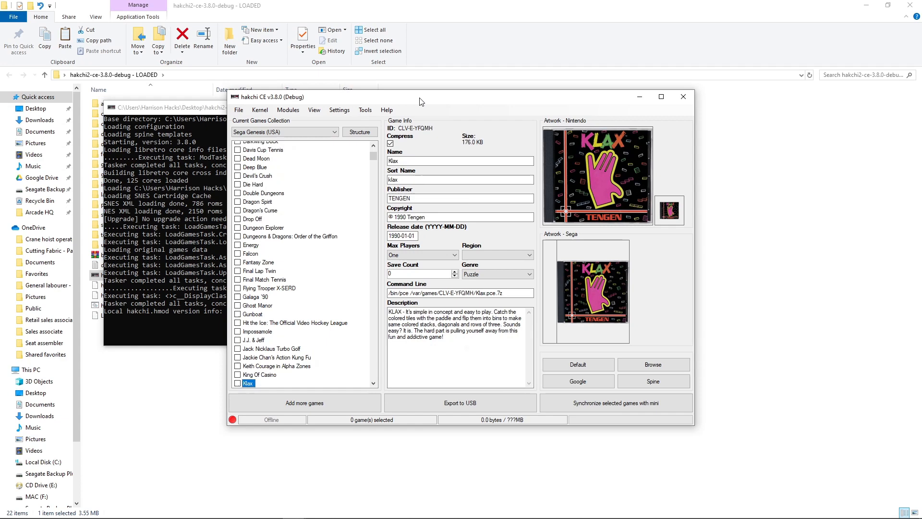
click(277, 366)
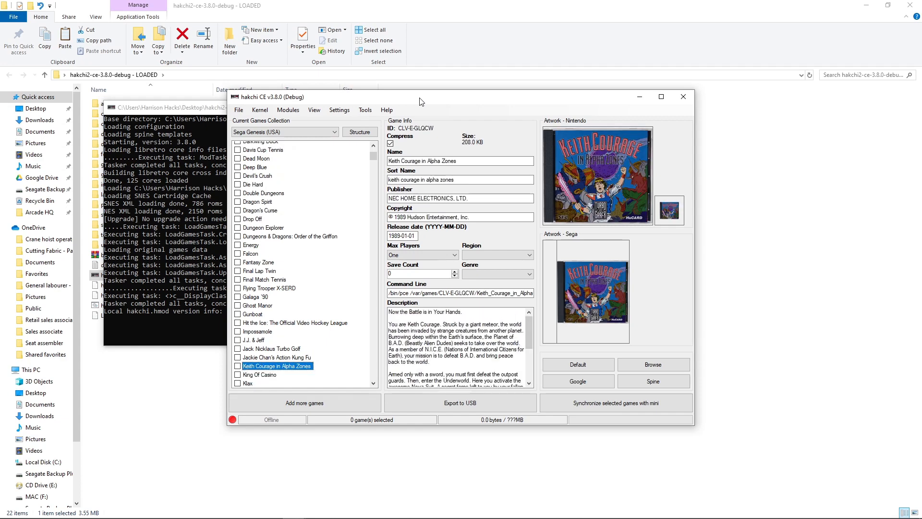
click(259, 374)
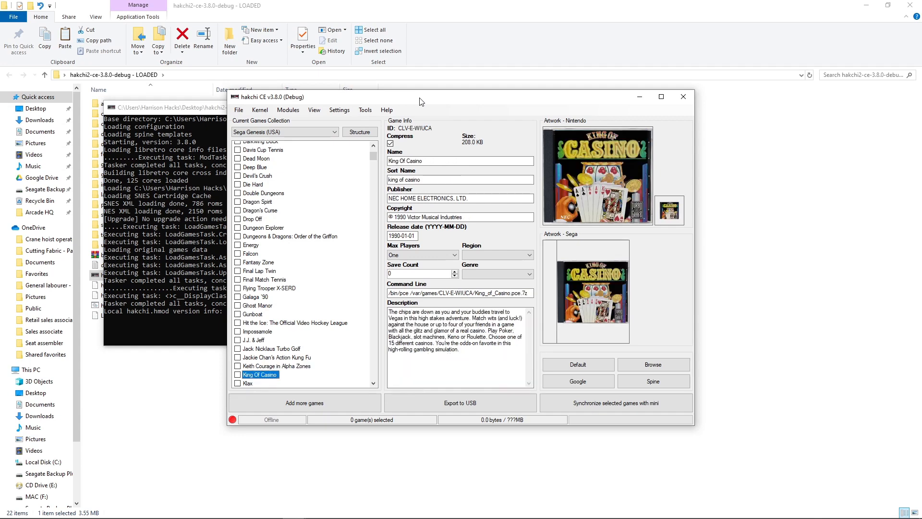
click(257, 383)
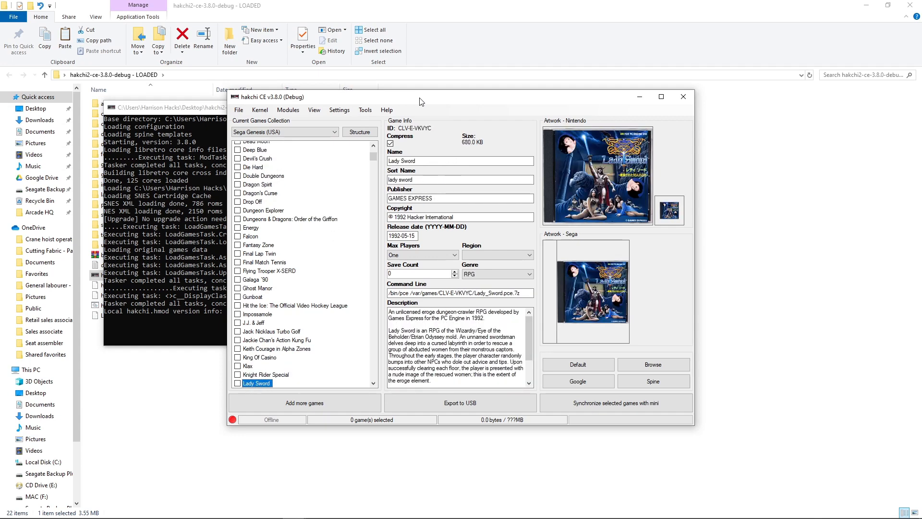
scroll(down, 3)
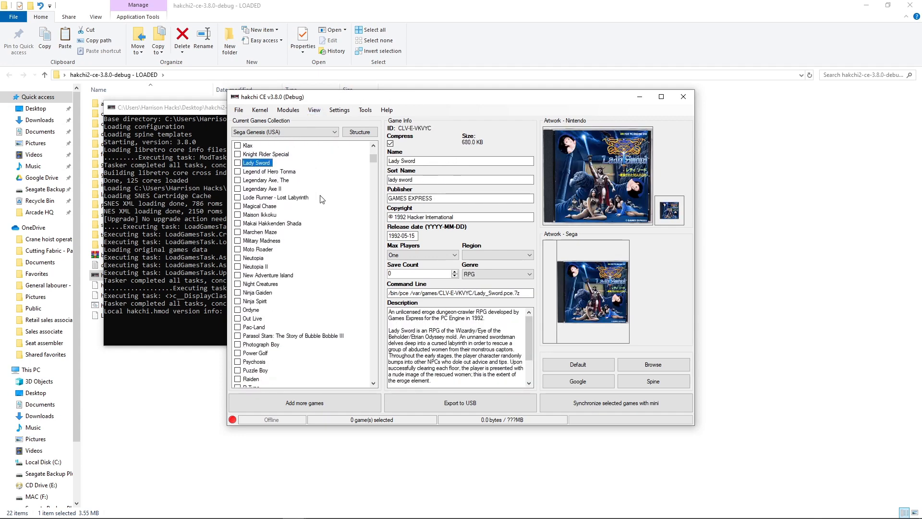
scroll(down, 3)
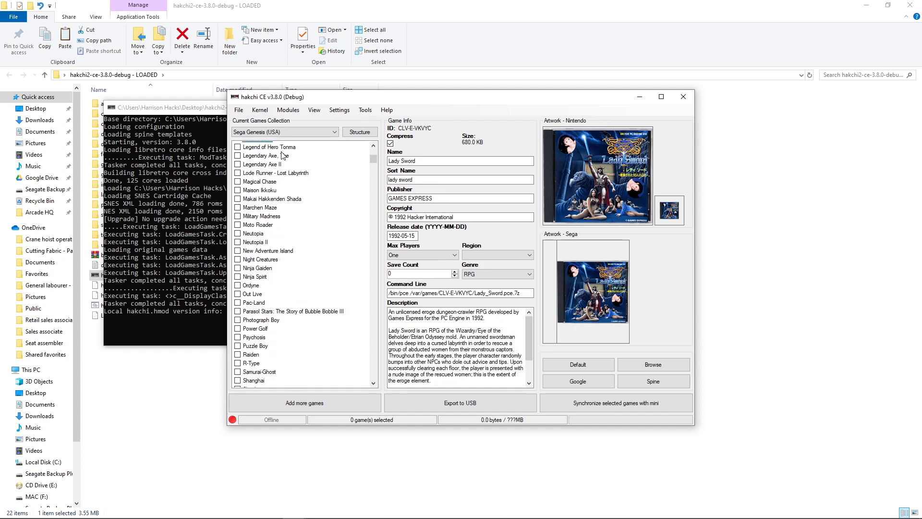
click(264, 164)
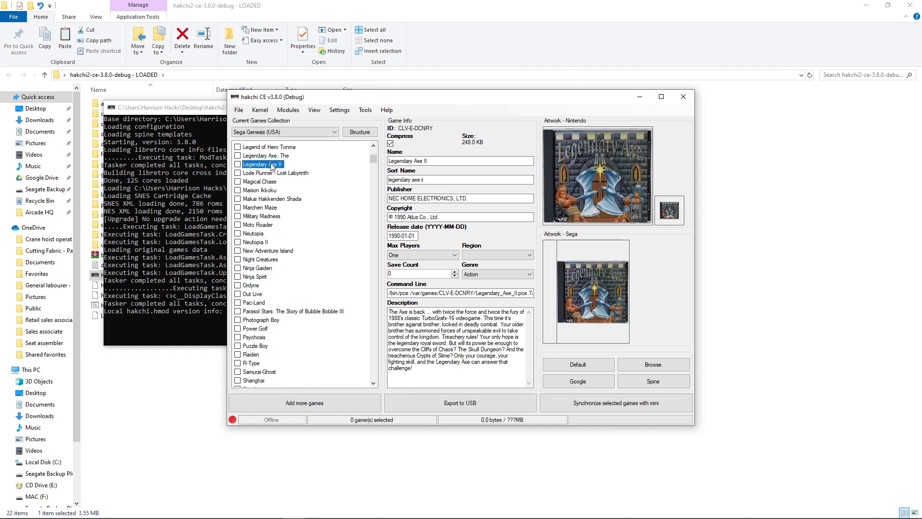
click(259, 181)
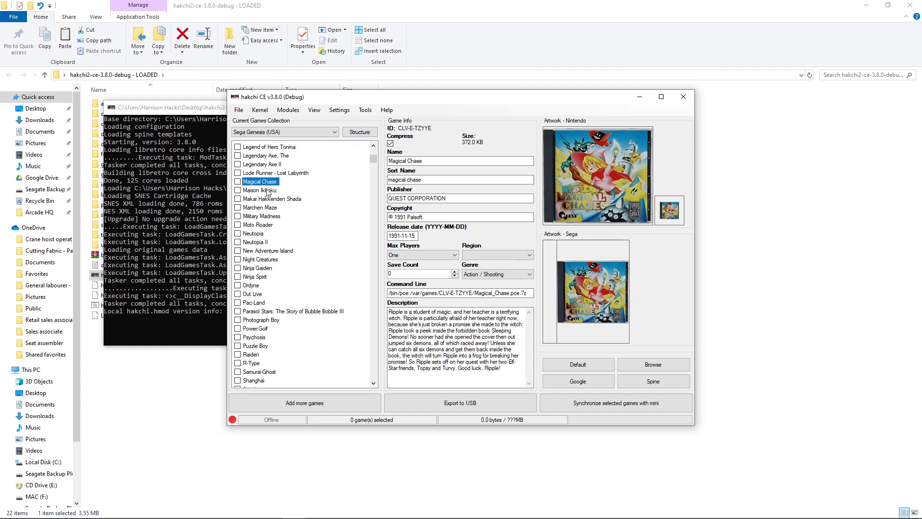
click(259, 189)
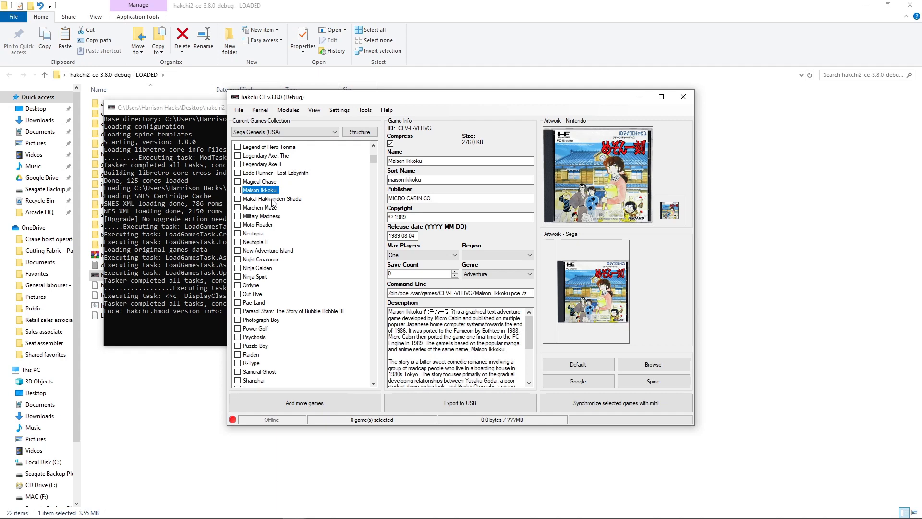
click(272, 199)
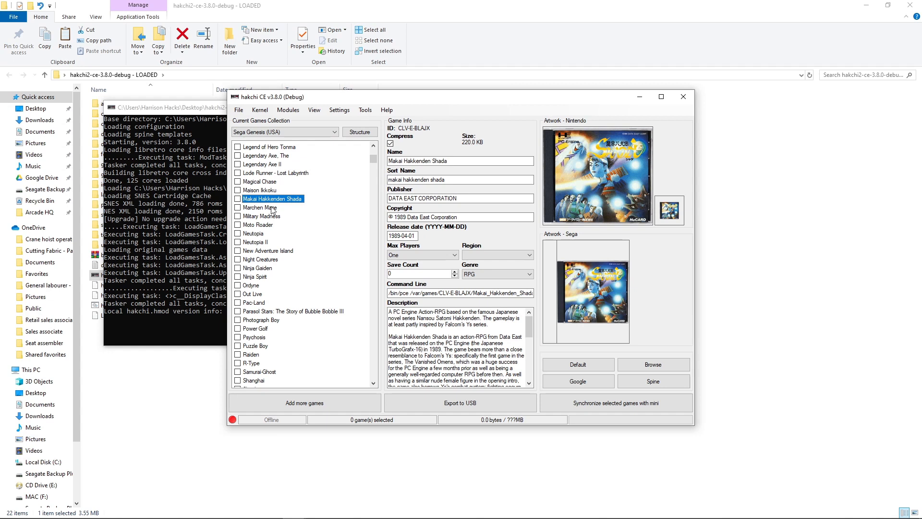
mouse_move(265, 210)
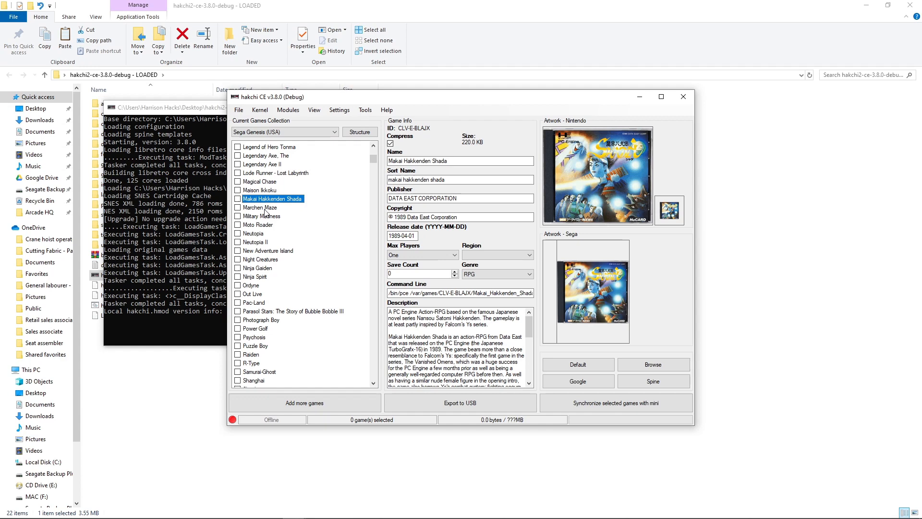
click(259, 268)
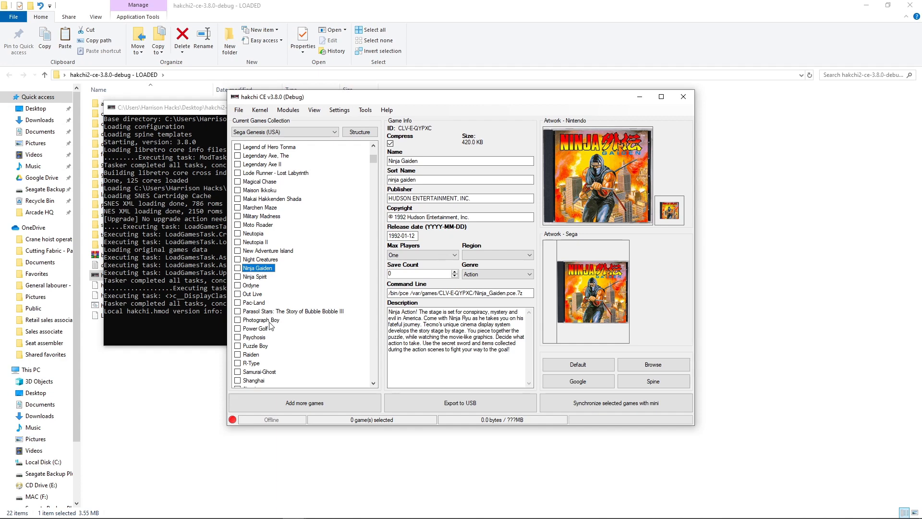
click(261, 319)
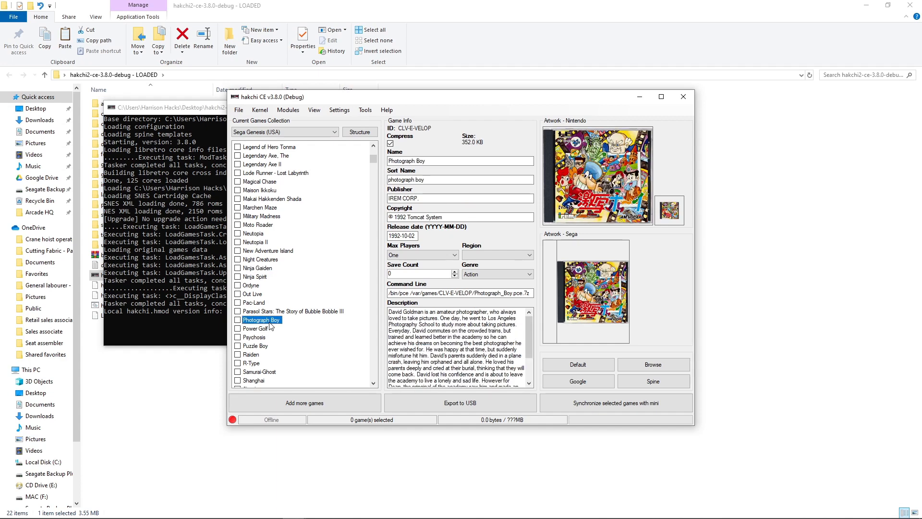
click(256, 345)
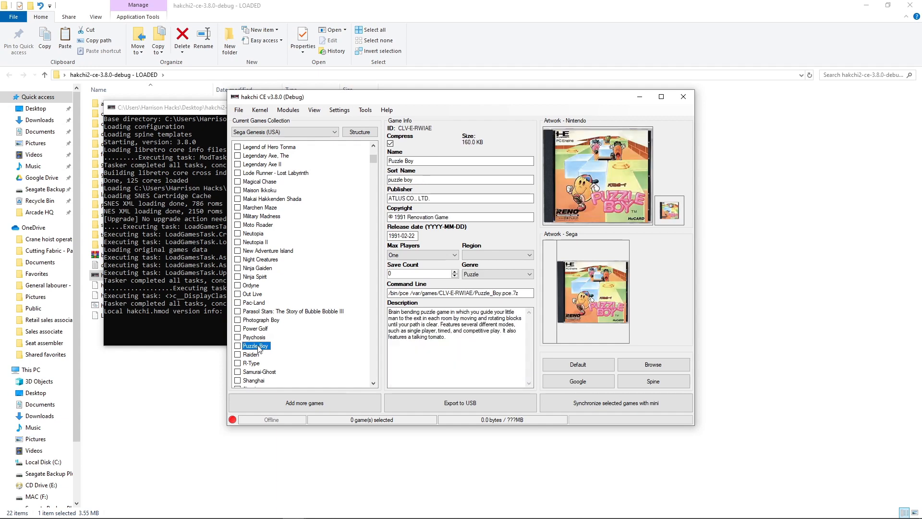
click(259, 371)
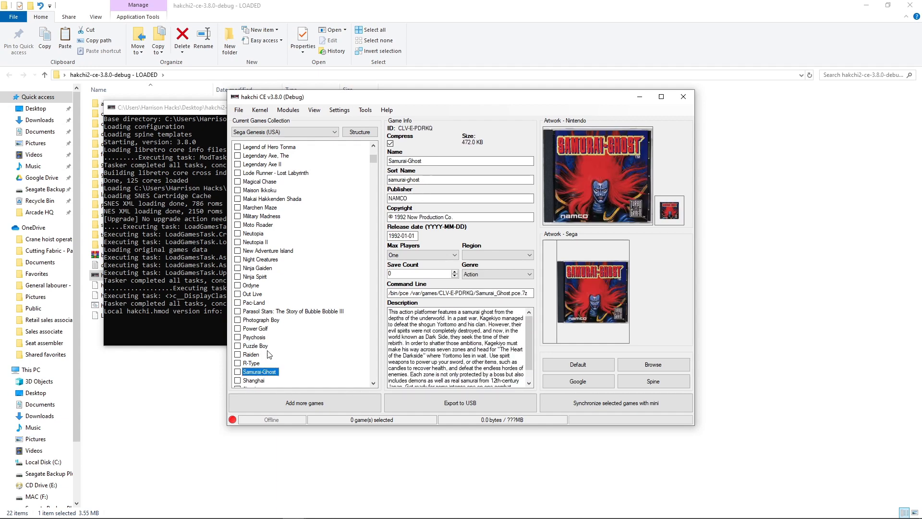
scroll(down, 3)
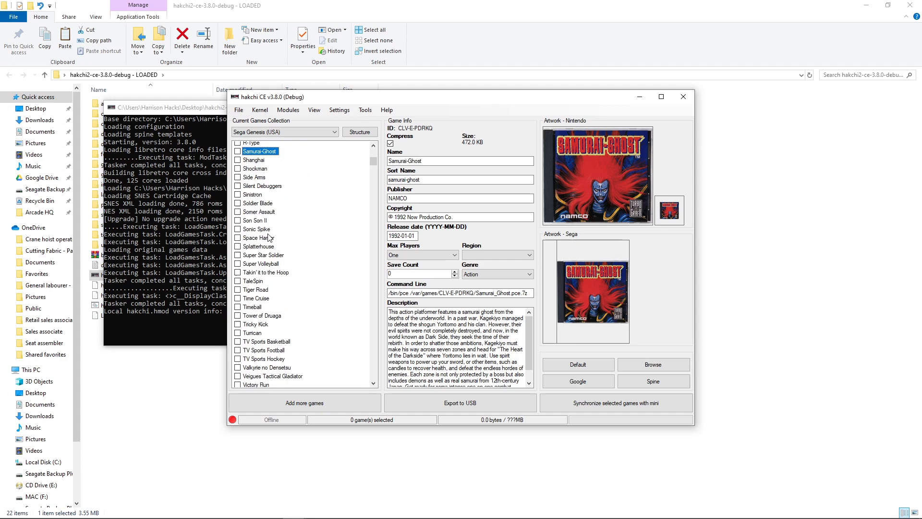
mouse_move(269, 195)
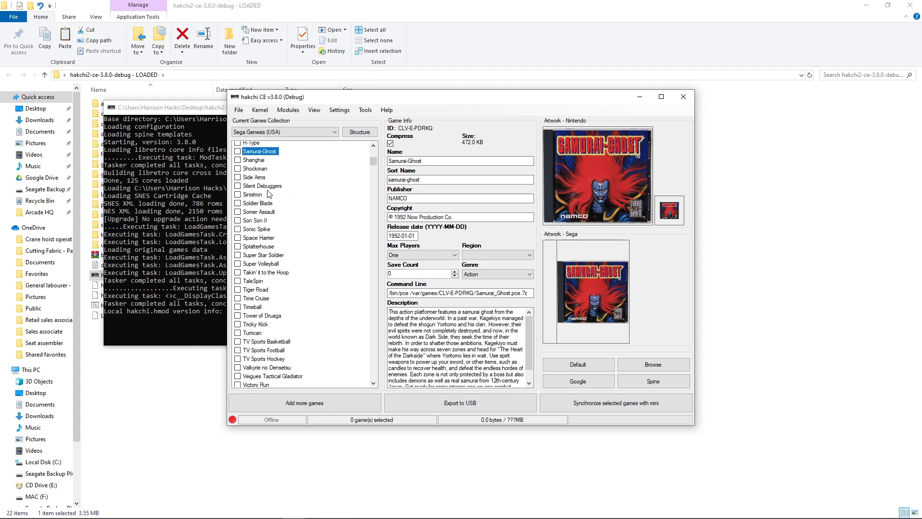
click(254, 220)
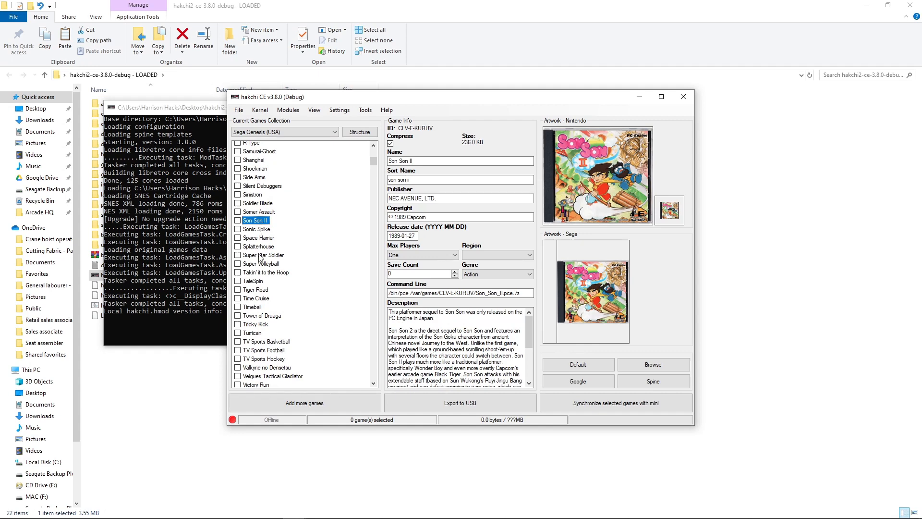
click(262, 291)
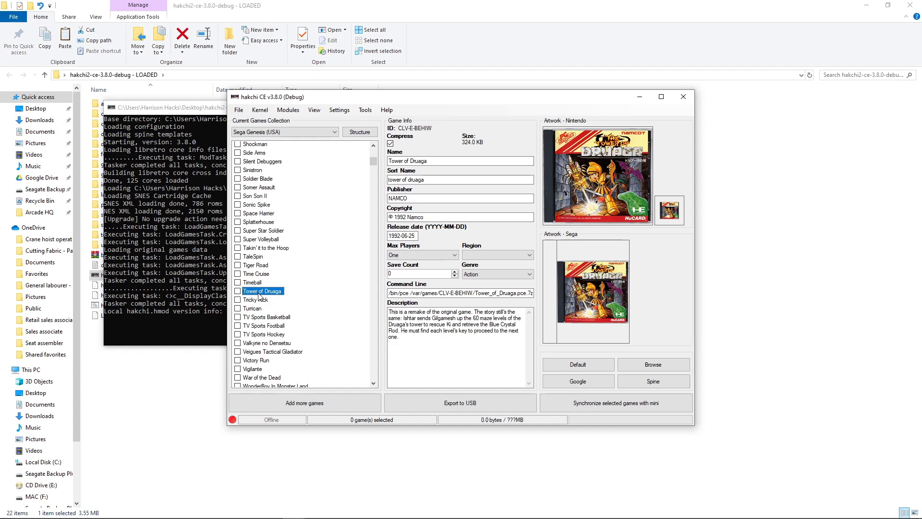
scroll(down, 3)
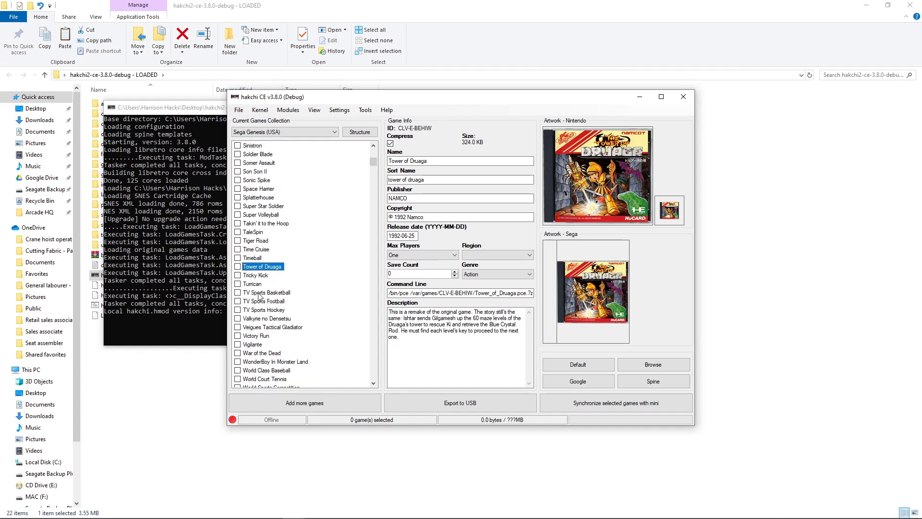
click(266, 318)
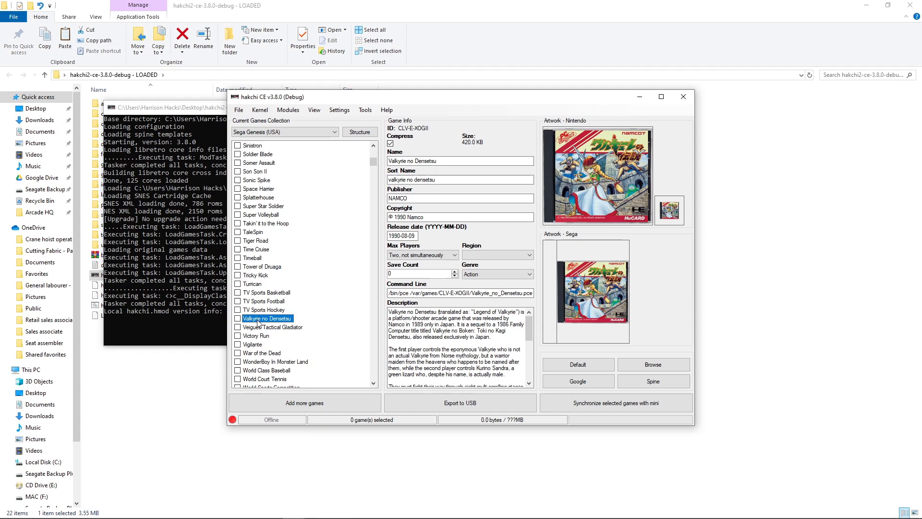
mouse_move(266, 326)
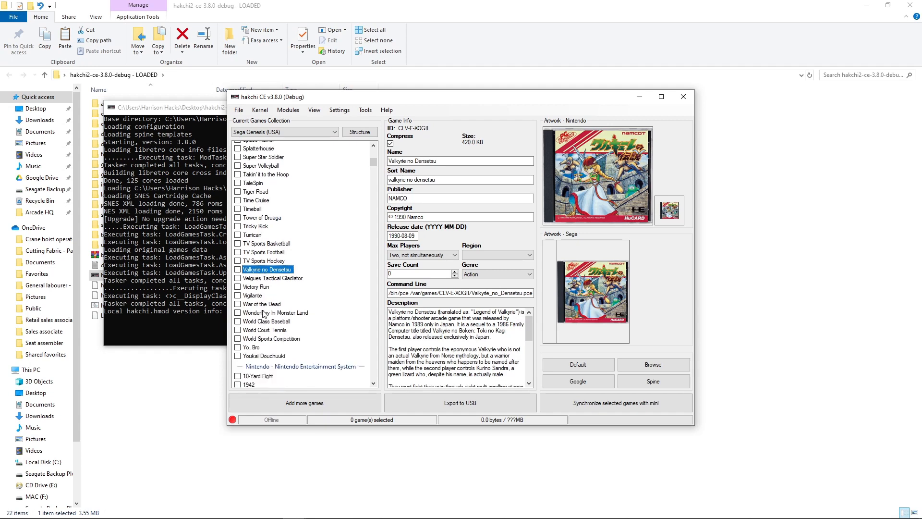
click(276, 312)
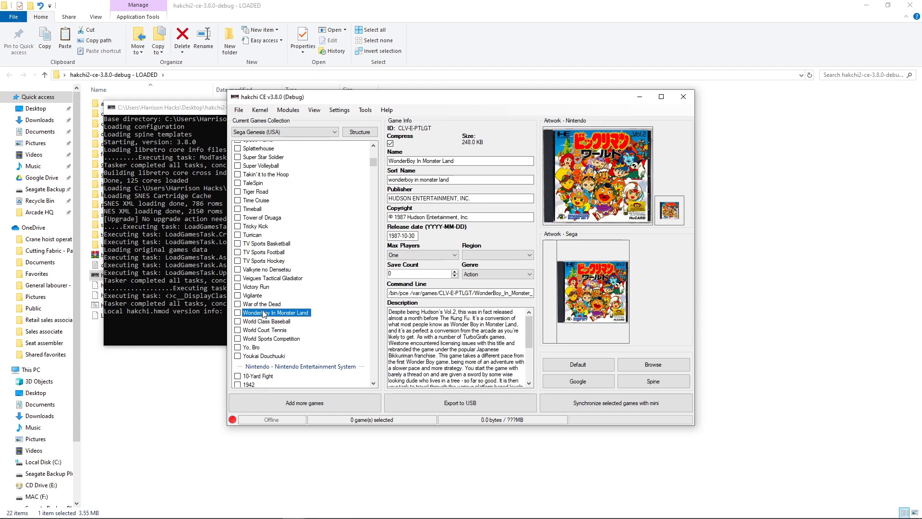
click(261, 303)
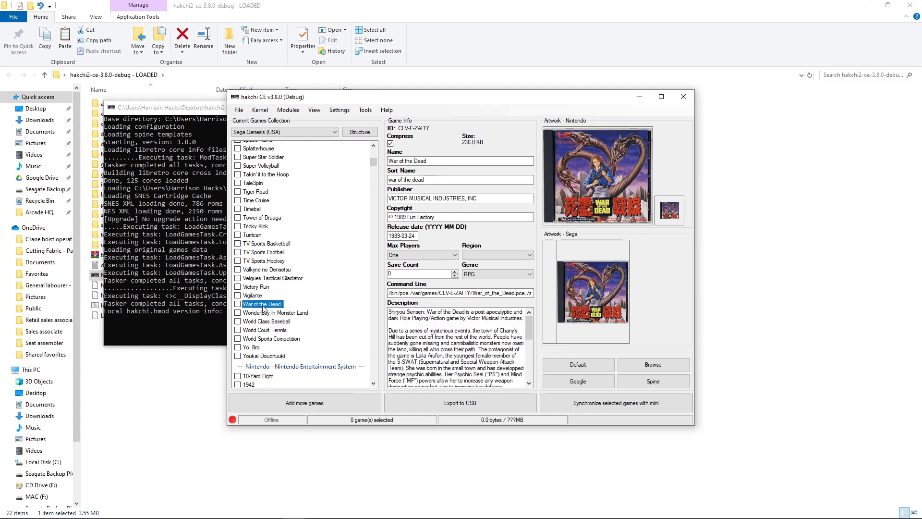
mouse_move(264, 357)
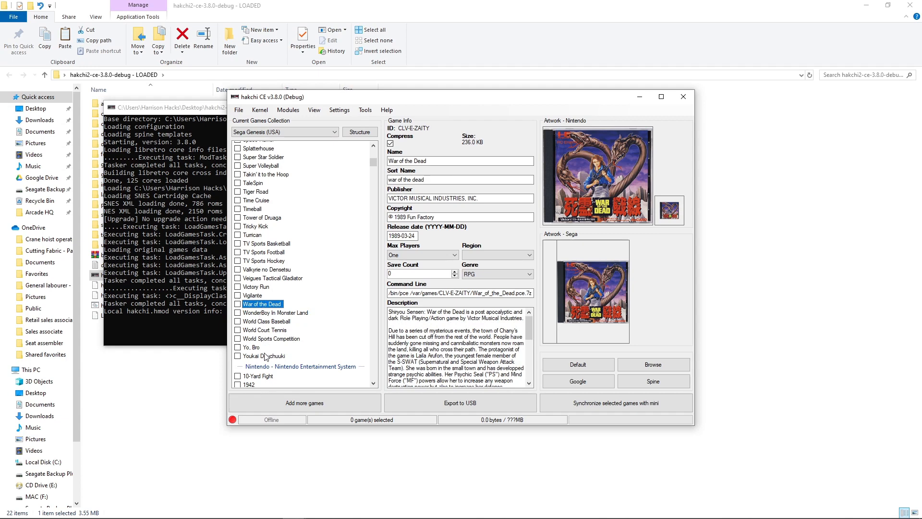
click(264, 356)
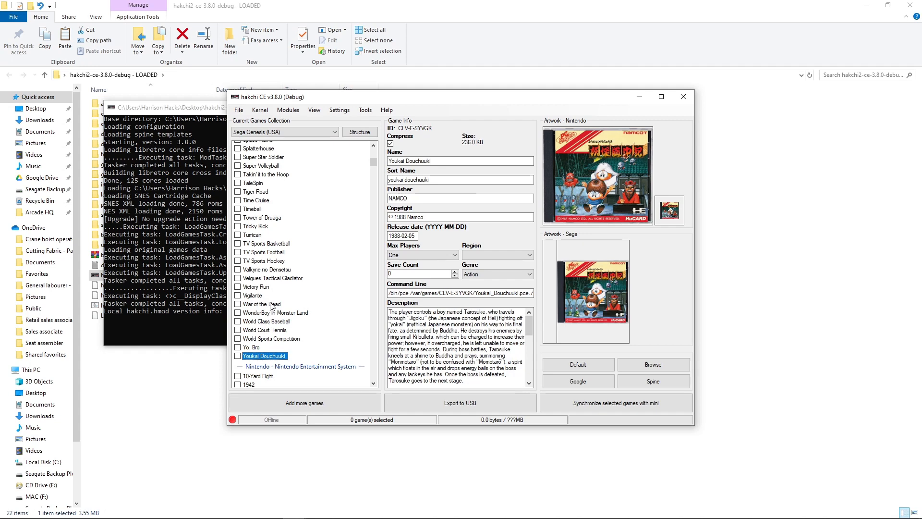
scroll(up, 3)
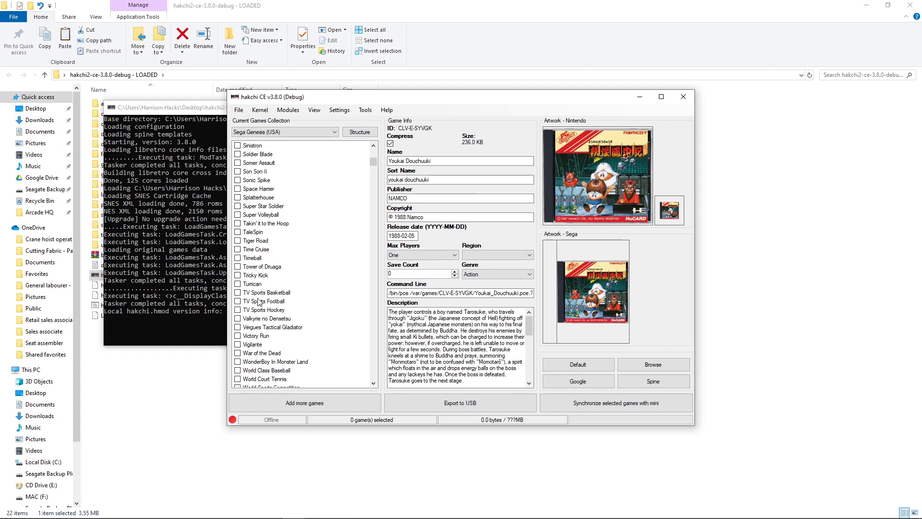
click(256, 248)
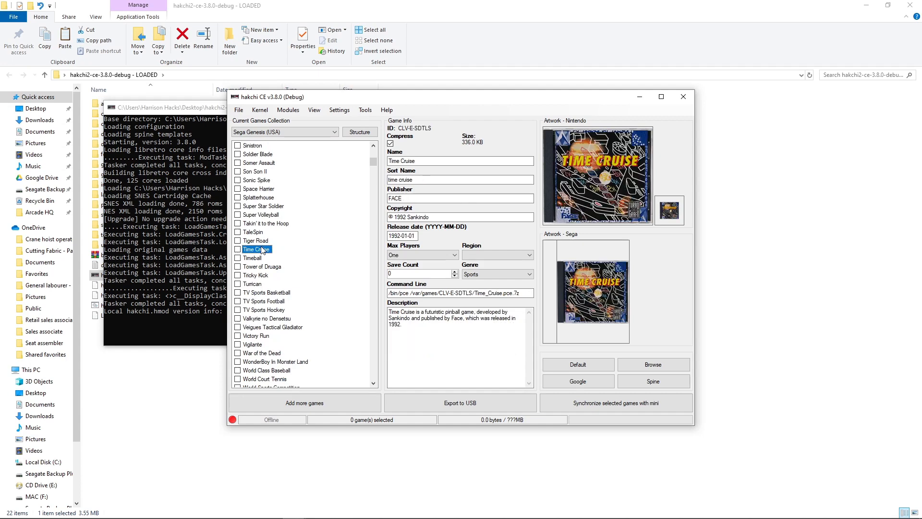
click(261, 214)
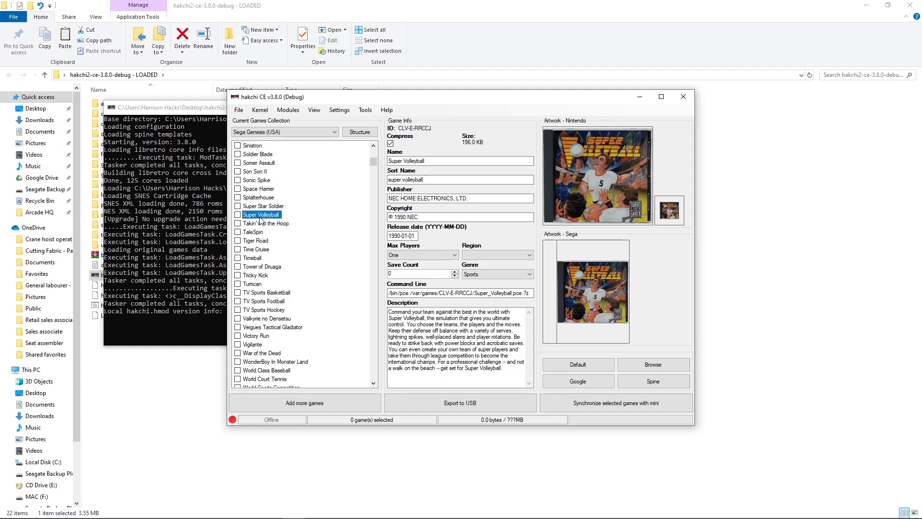
mouse_move(549, 289)
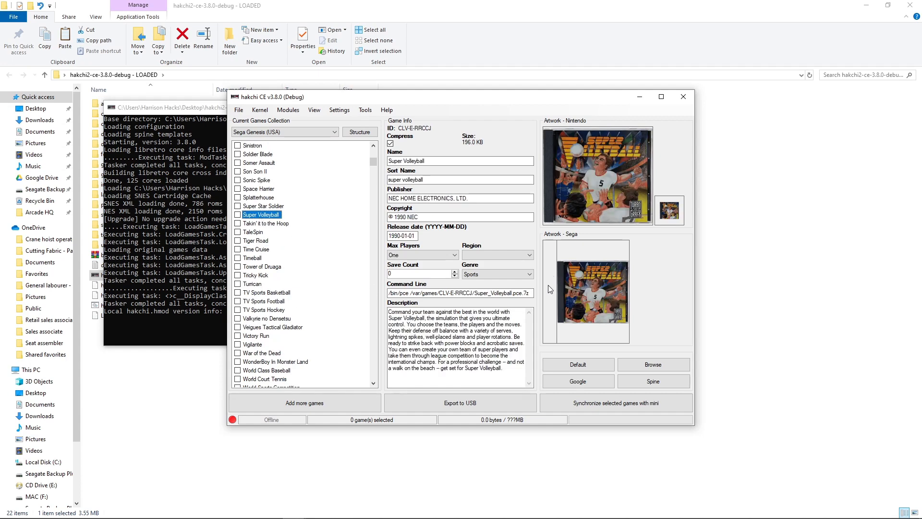
mouse_move(547, 300)
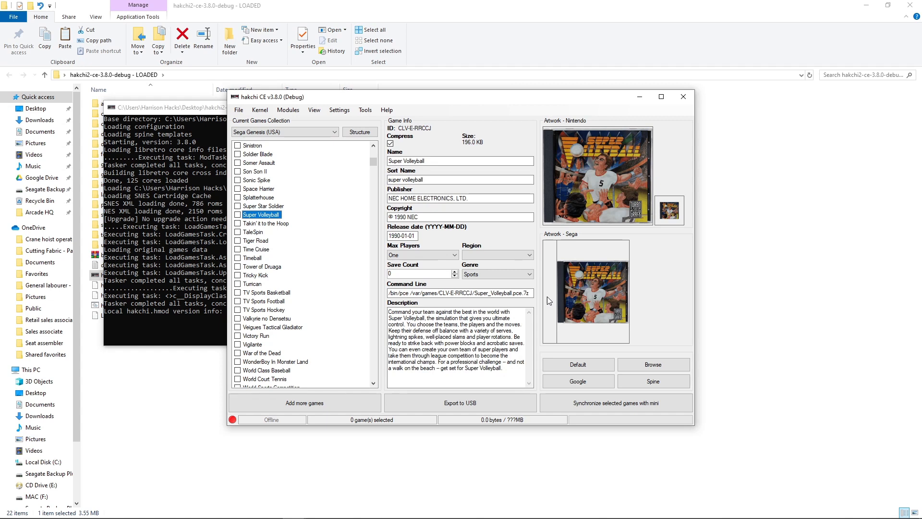
mouse_move(337, 262)
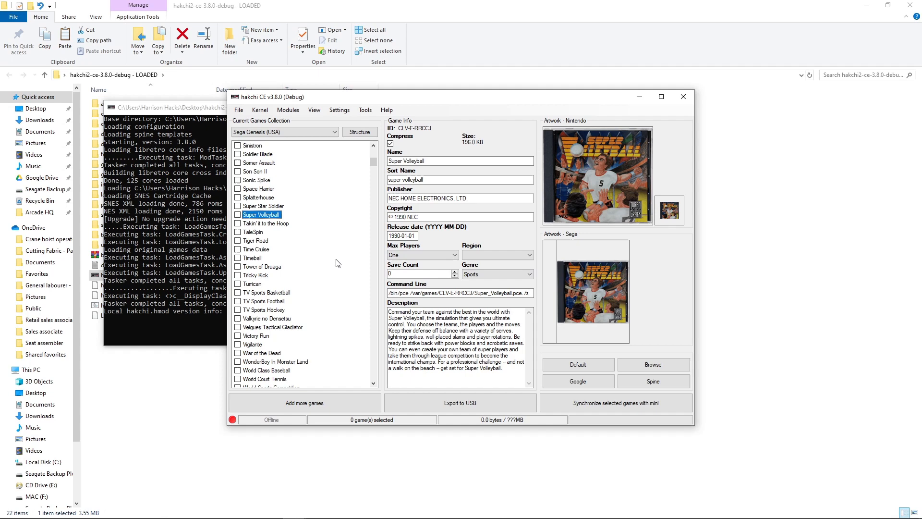
mouse_move(260, 275)
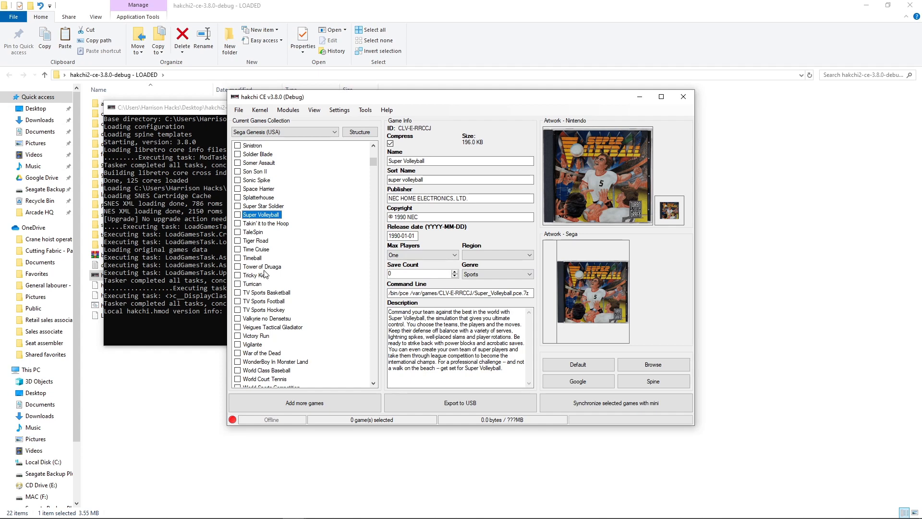
click(262, 266)
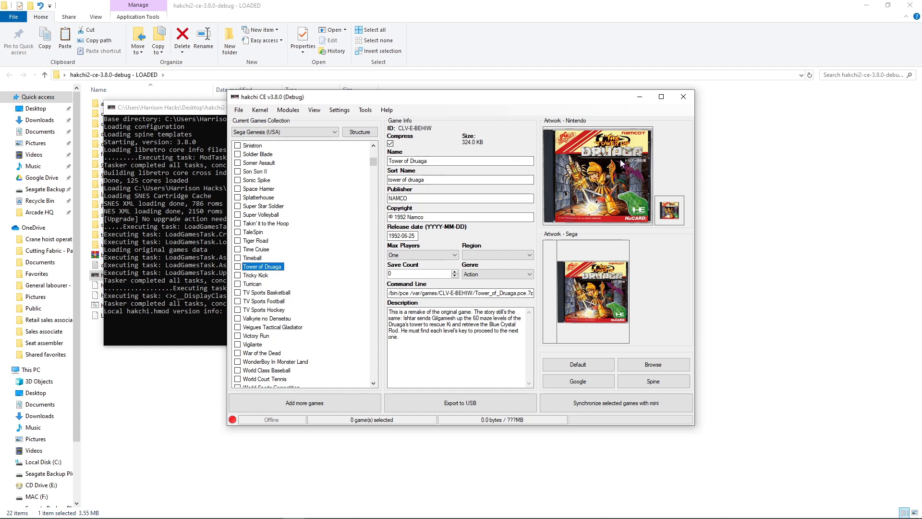
scroll(up, 3)
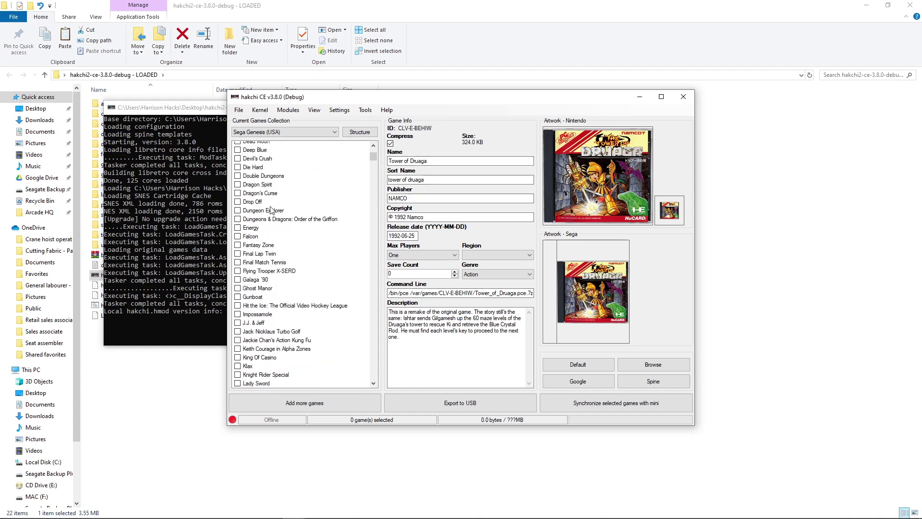